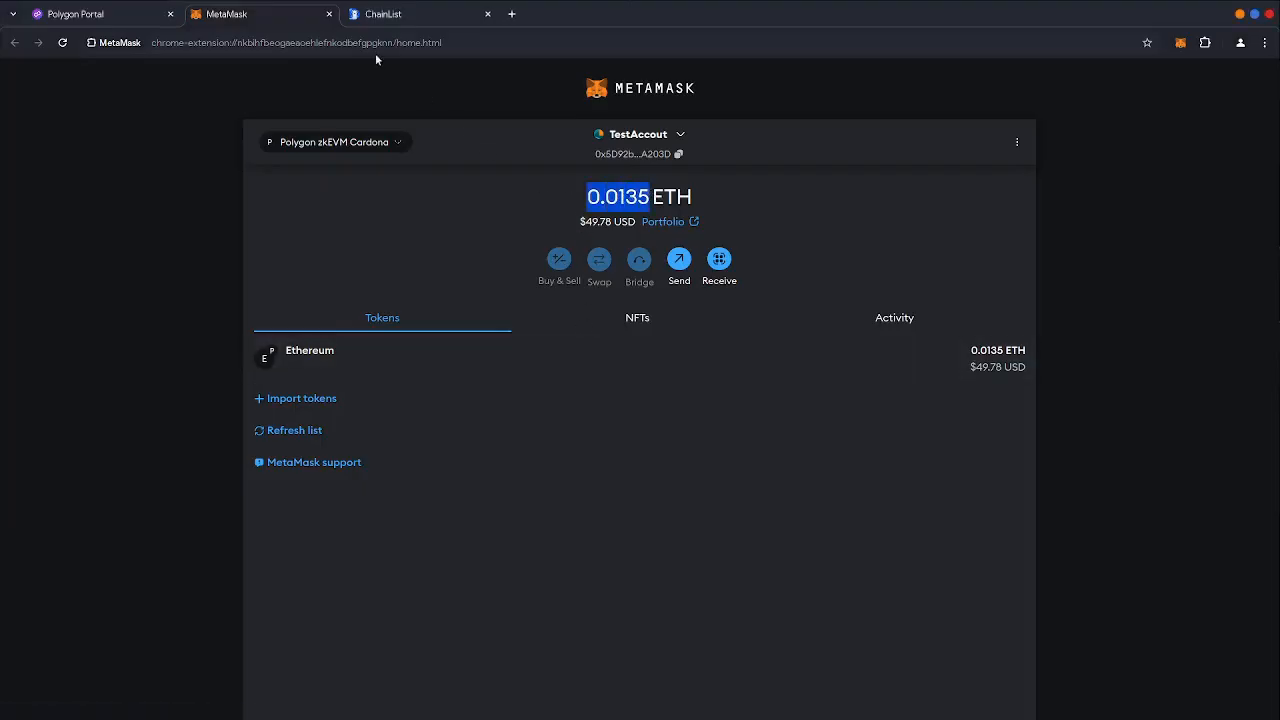
# Confirm 0.0135 ETH on Polygon zkEVM Cardona in MetaMask, then return to Polygon Portal
pyautogui.click(410, 14)
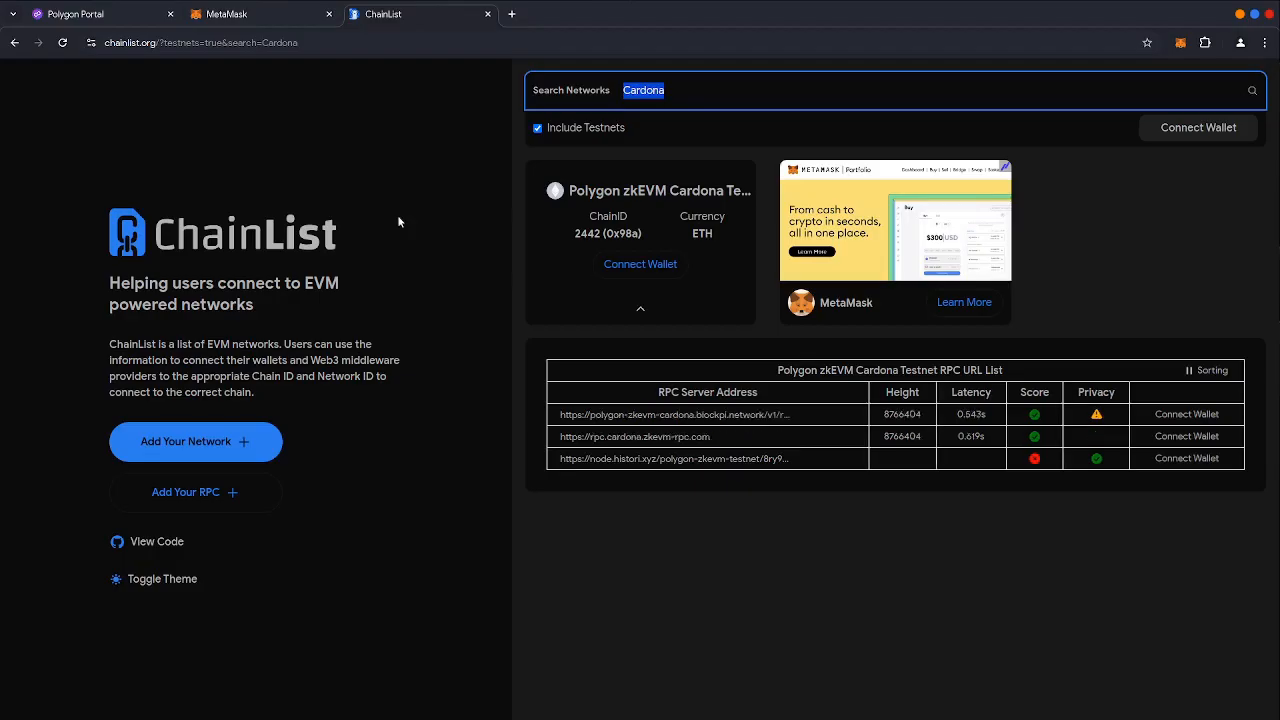
pyautogui.click(76, 14)
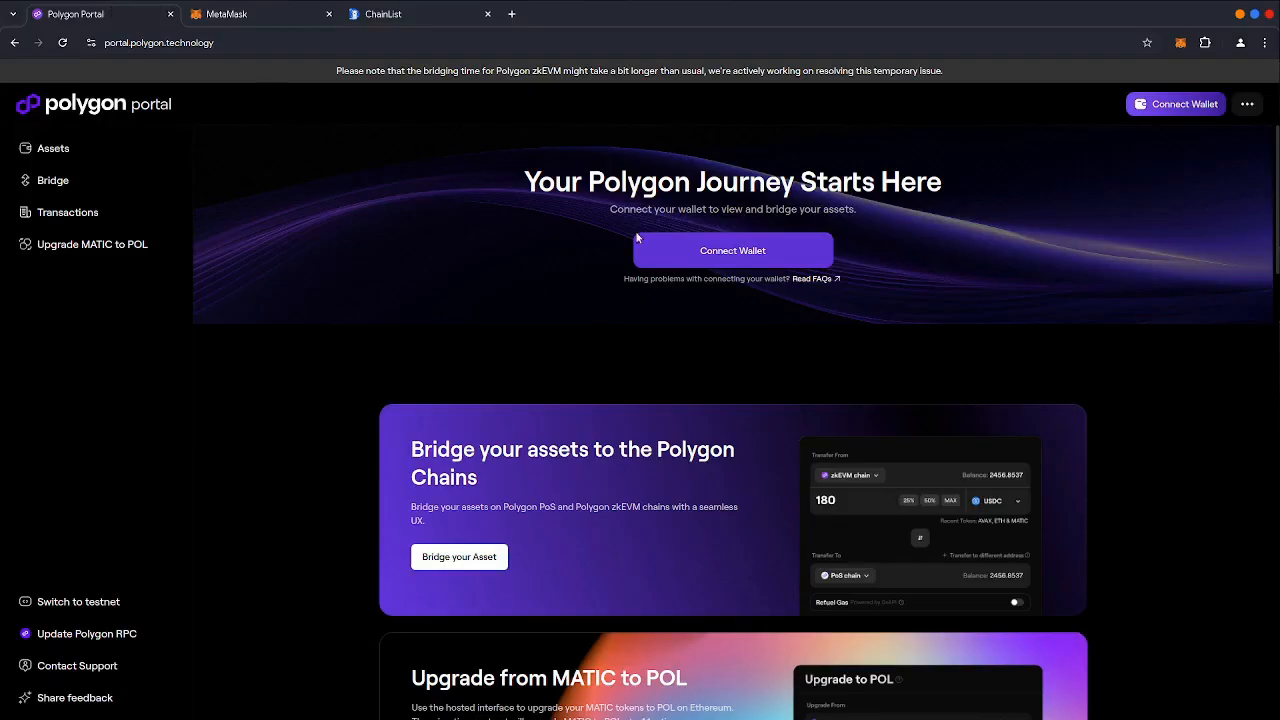
pyautogui.moveTo(58, 582)
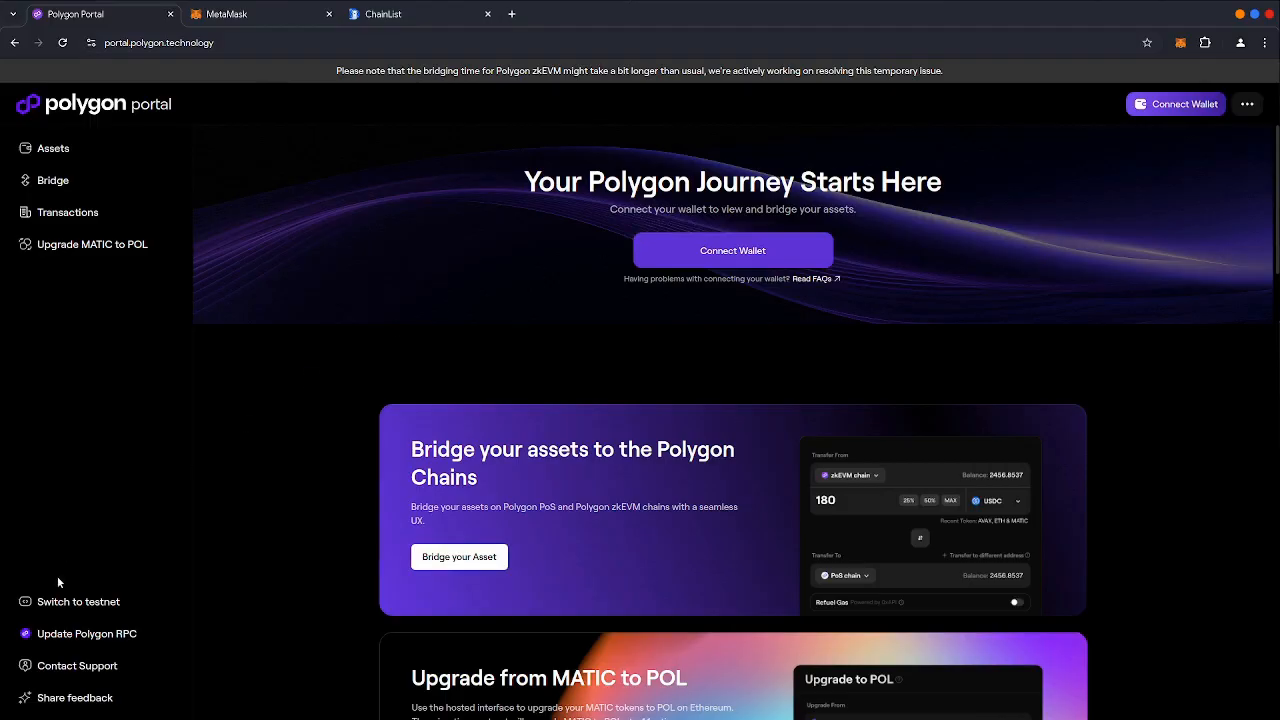
pyautogui.moveTo(78, 600)
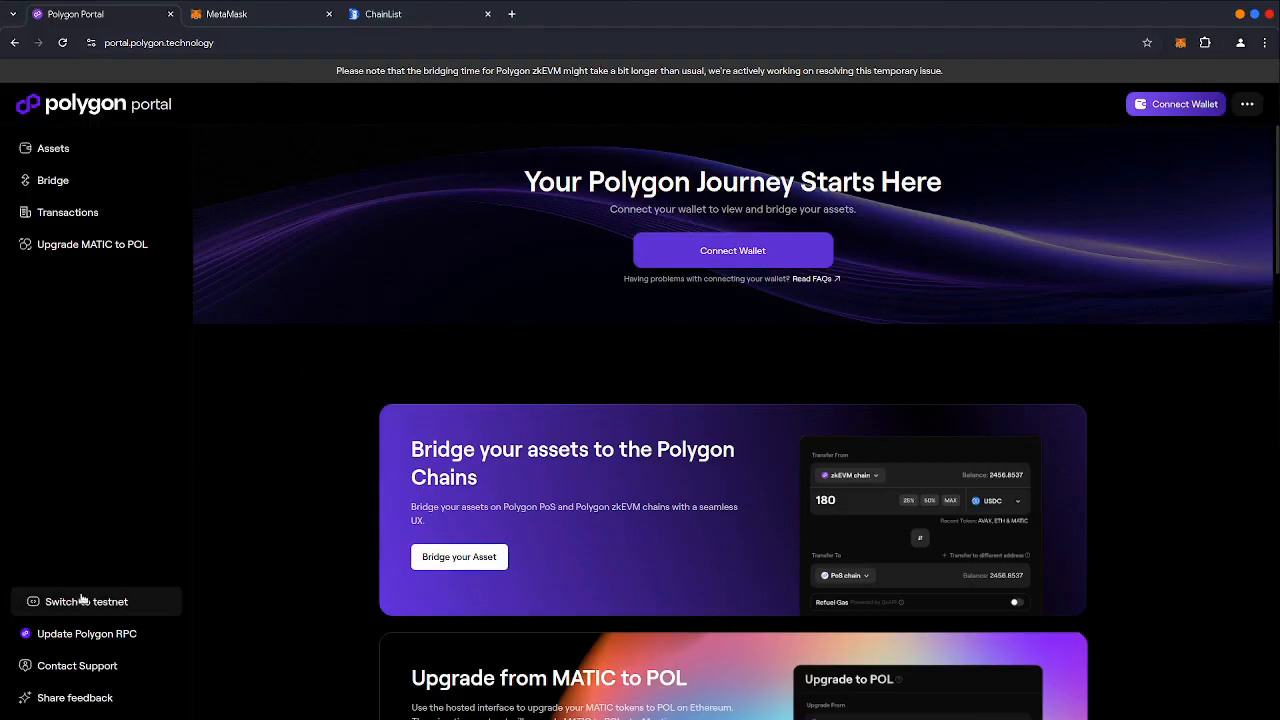
# Switch Polygon Portal to testnet and connect the MetaMask account, approving the Cardona network switch
pyautogui.click(86, 600)
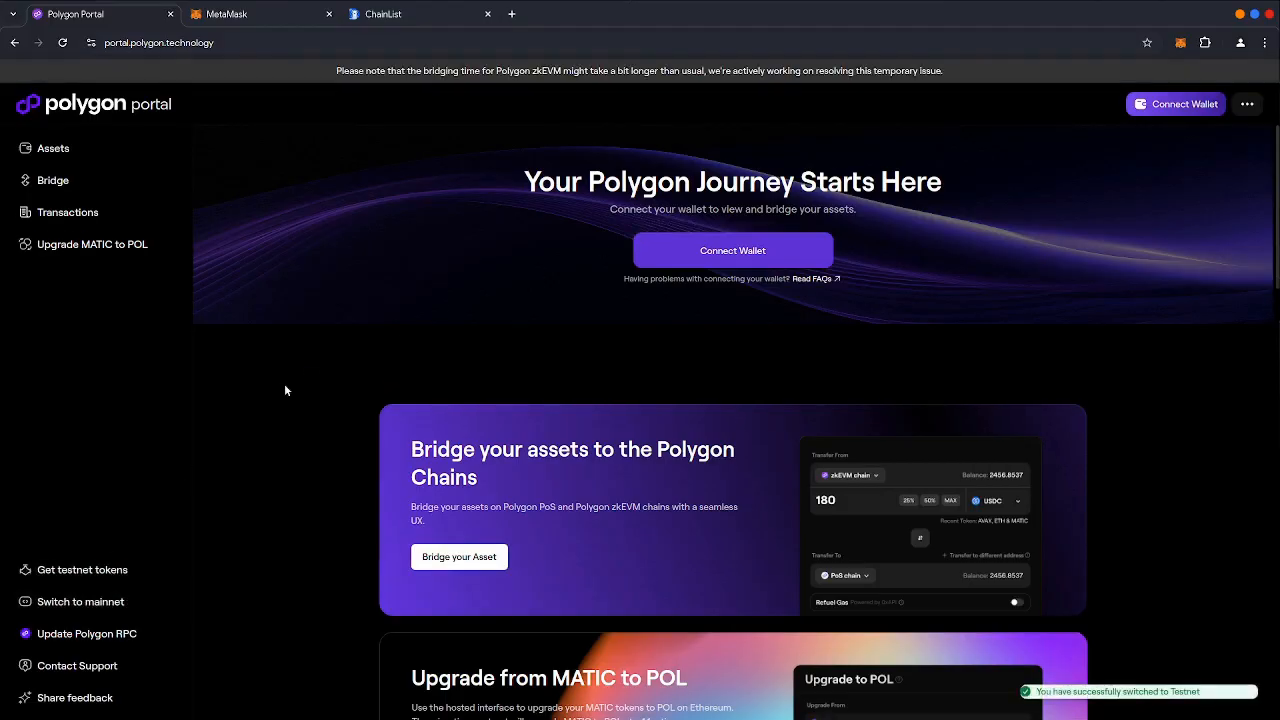
pyautogui.click(732, 250)
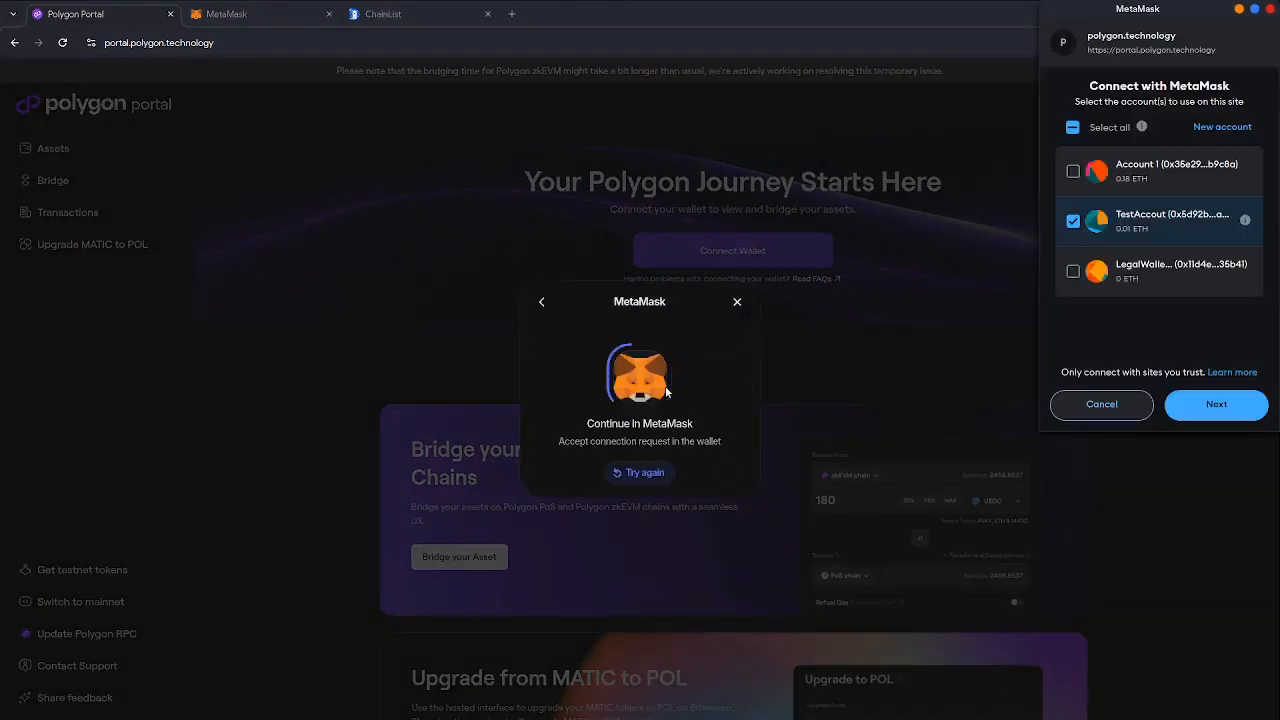
pyautogui.click(1216, 404)
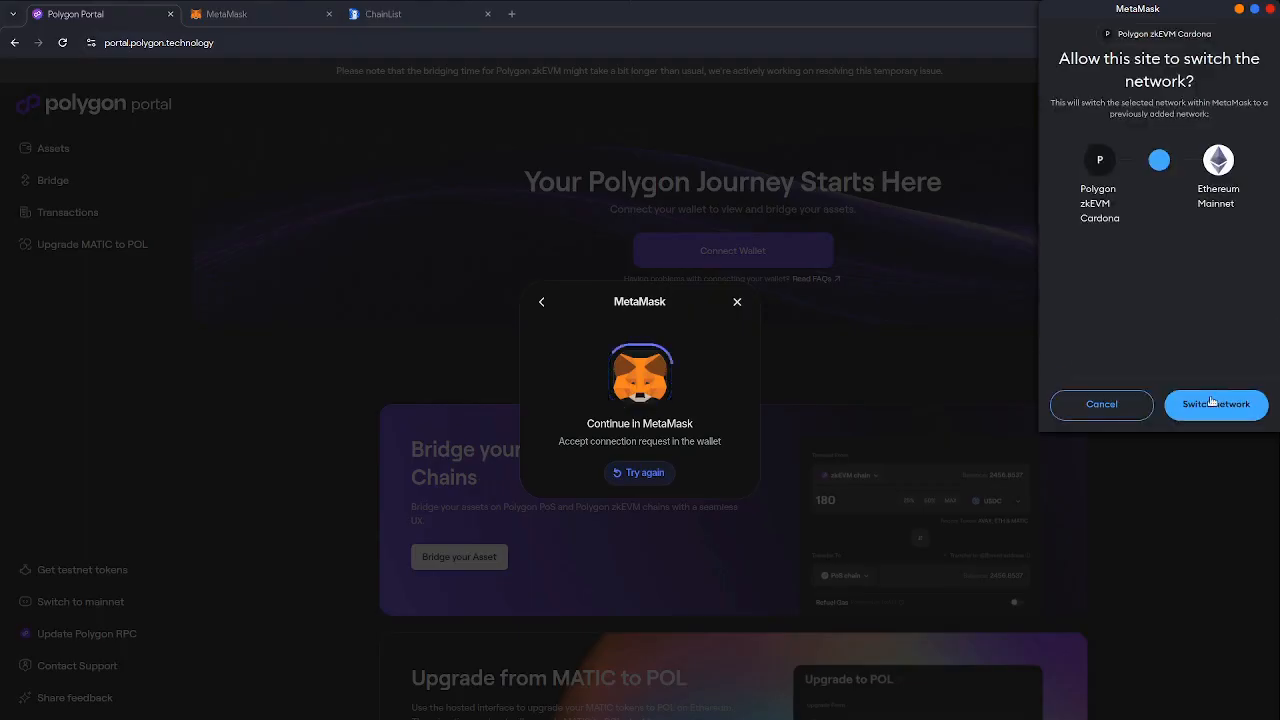
pyautogui.click(1216, 404)
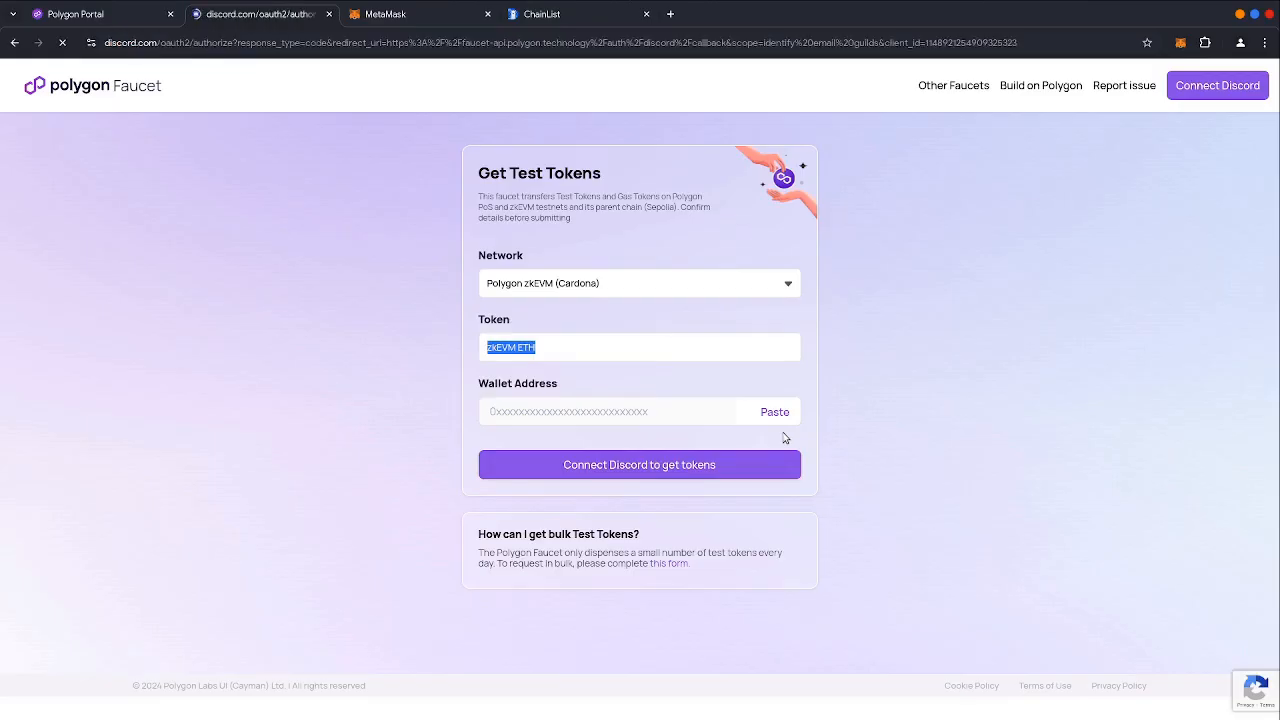
# Link and authorize a Discord account with the Polygon Faucet
pyautogui.click(640, 464)
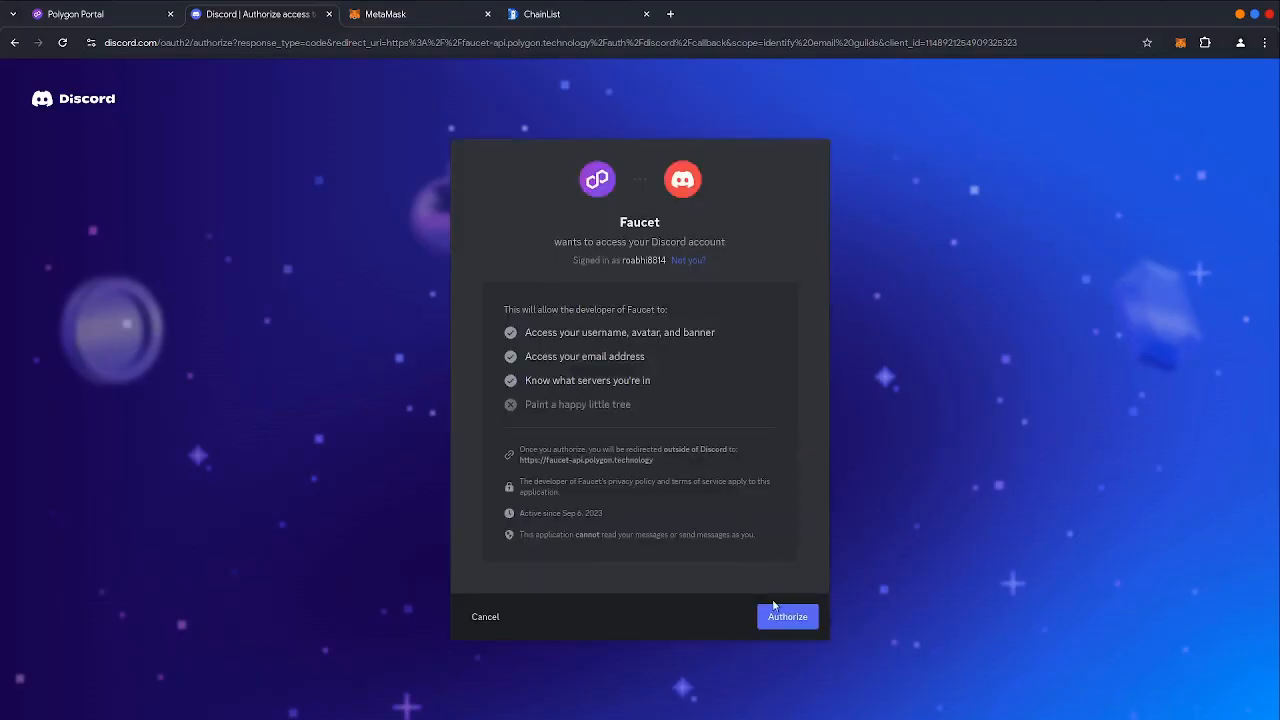
pyautogui.click(788, 616)
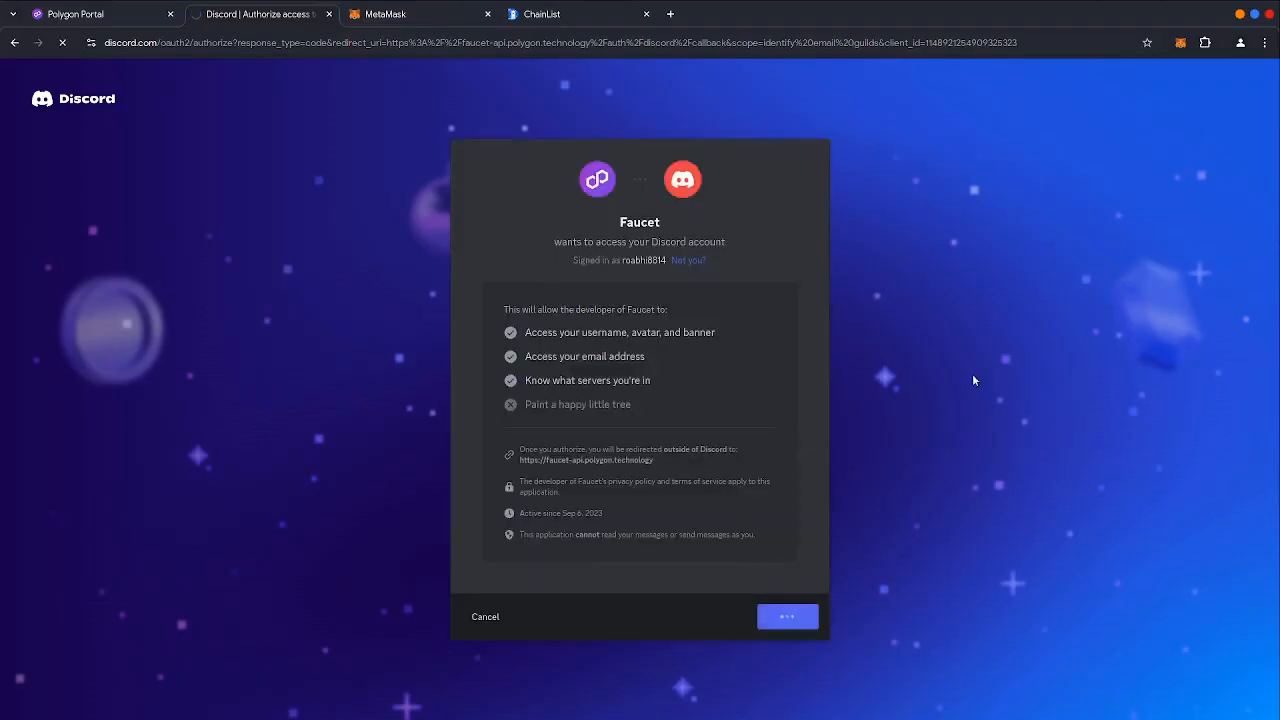
pyautogui.click(788, 616)
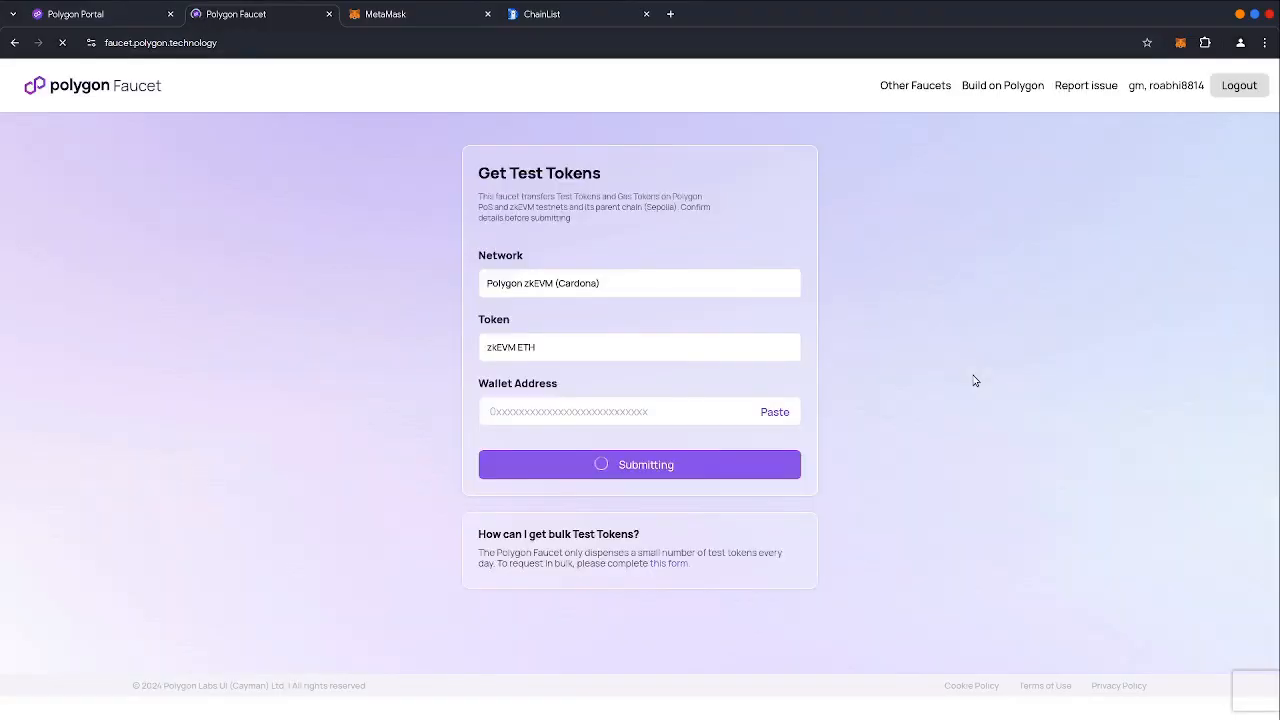
# Copy the wallet address from MetaMask and request 0.02 zkEVM ETH on Cardona, confirming the transfer
pyautogui.click(410, 14)
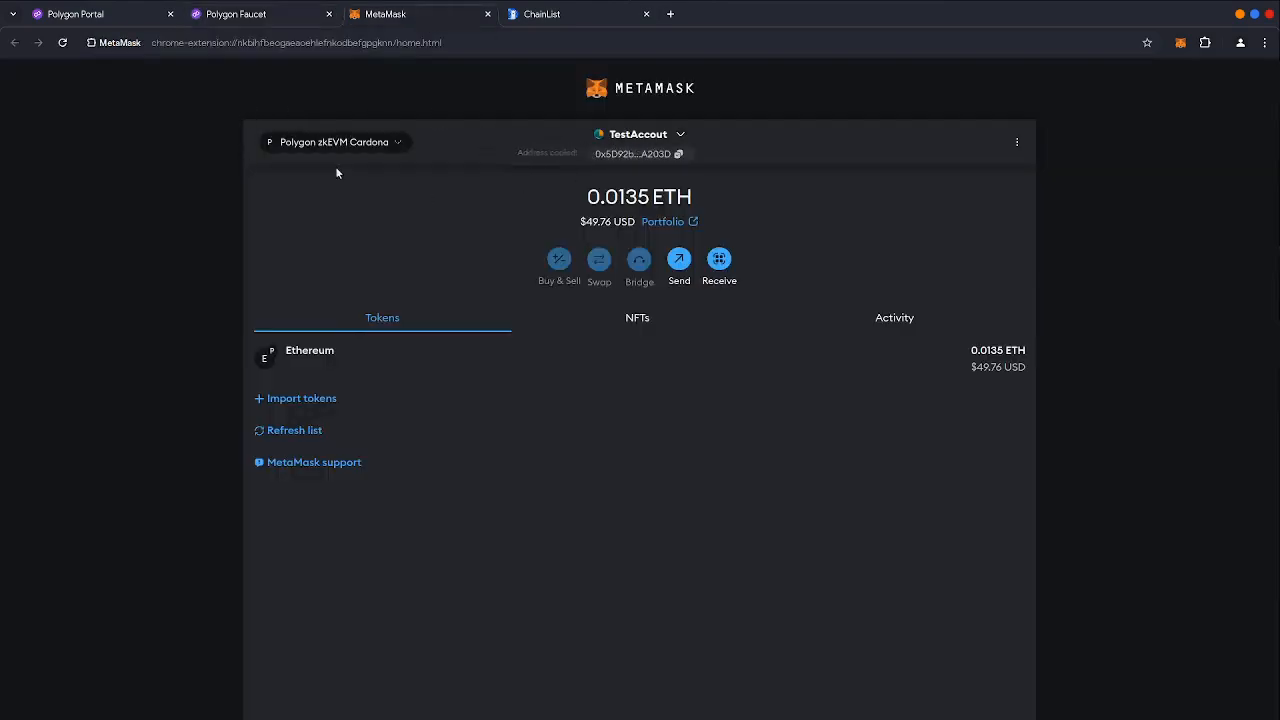
pyautogui.click(240, 14)
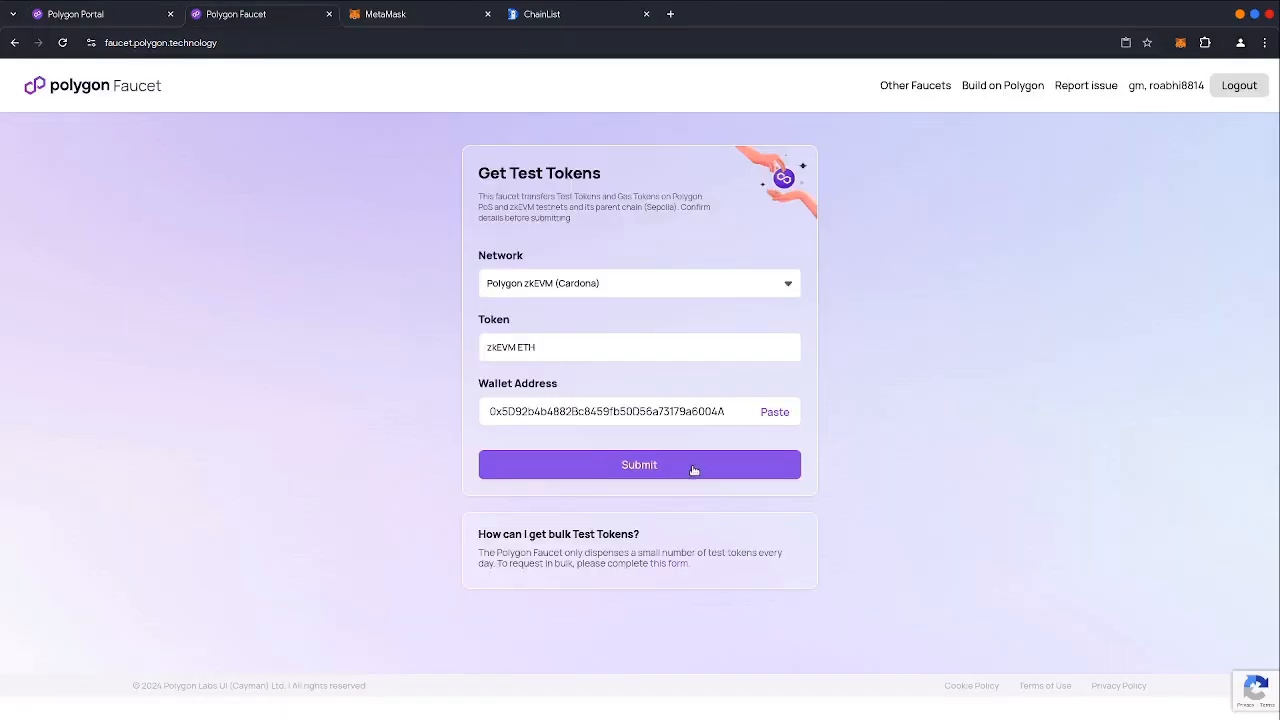
pyautogui.click(640, 464)
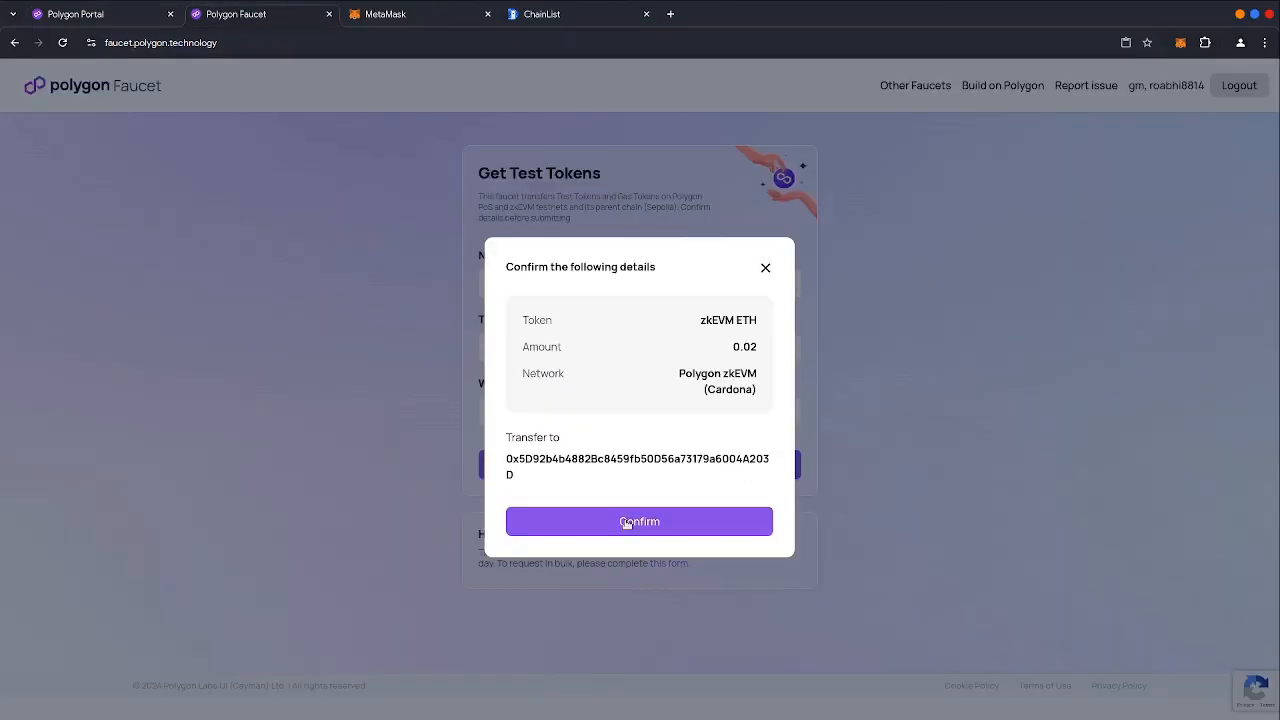
pyautogui.click(640, 520)
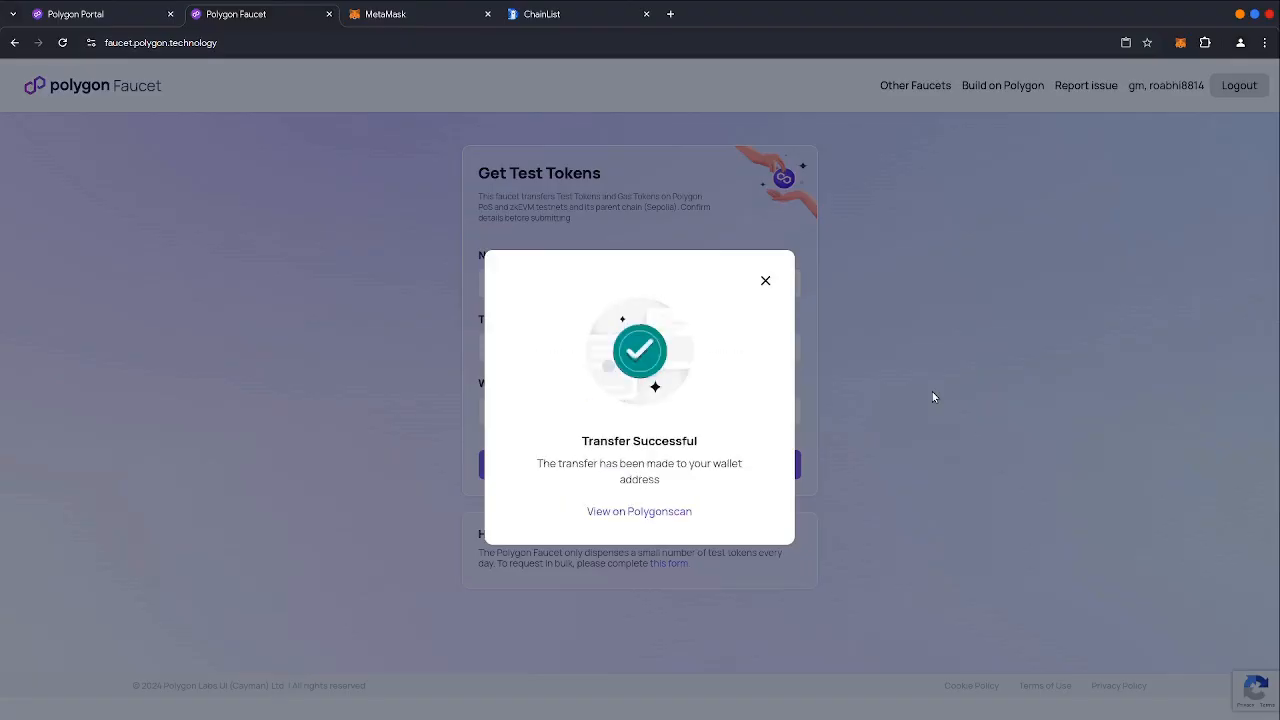
# Verify the Cardona balance rose to 0.0335 ETH in MetaMask and return to Polygon Portal
pyautogui.click(390, 14)
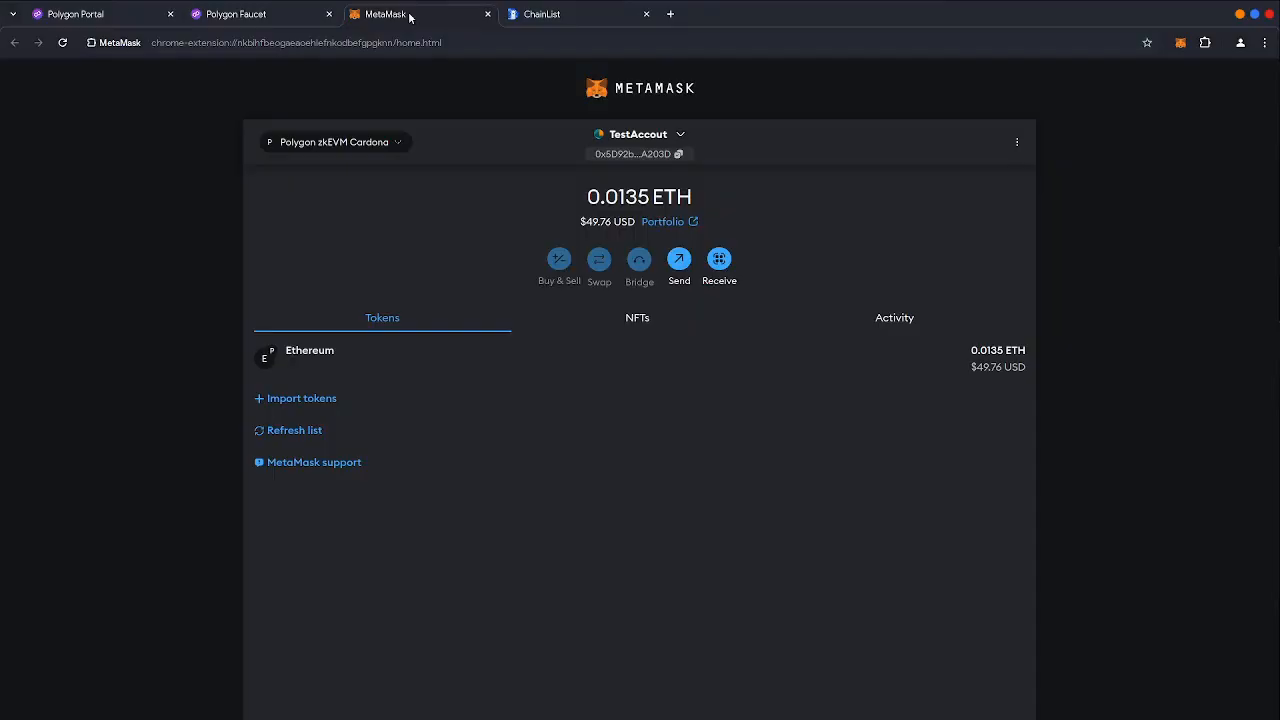
pyautogui.moveTo(472, 144)
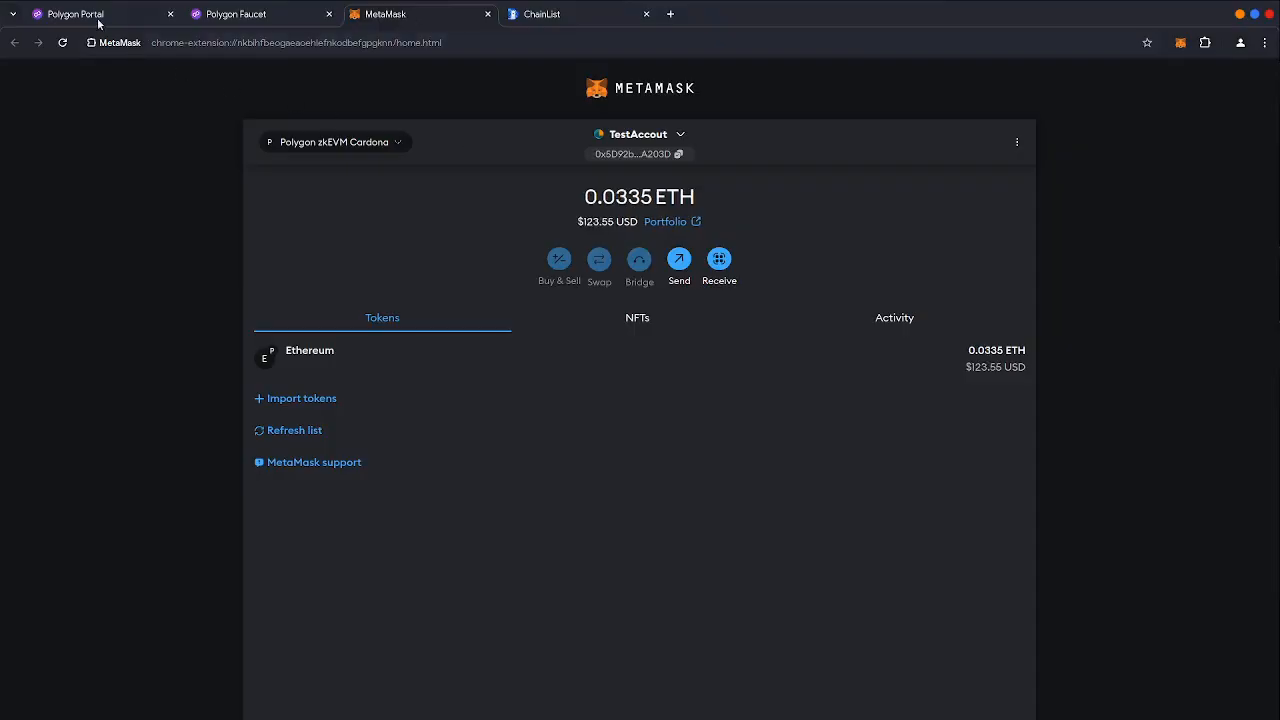
pyautogui.click(76, 14)
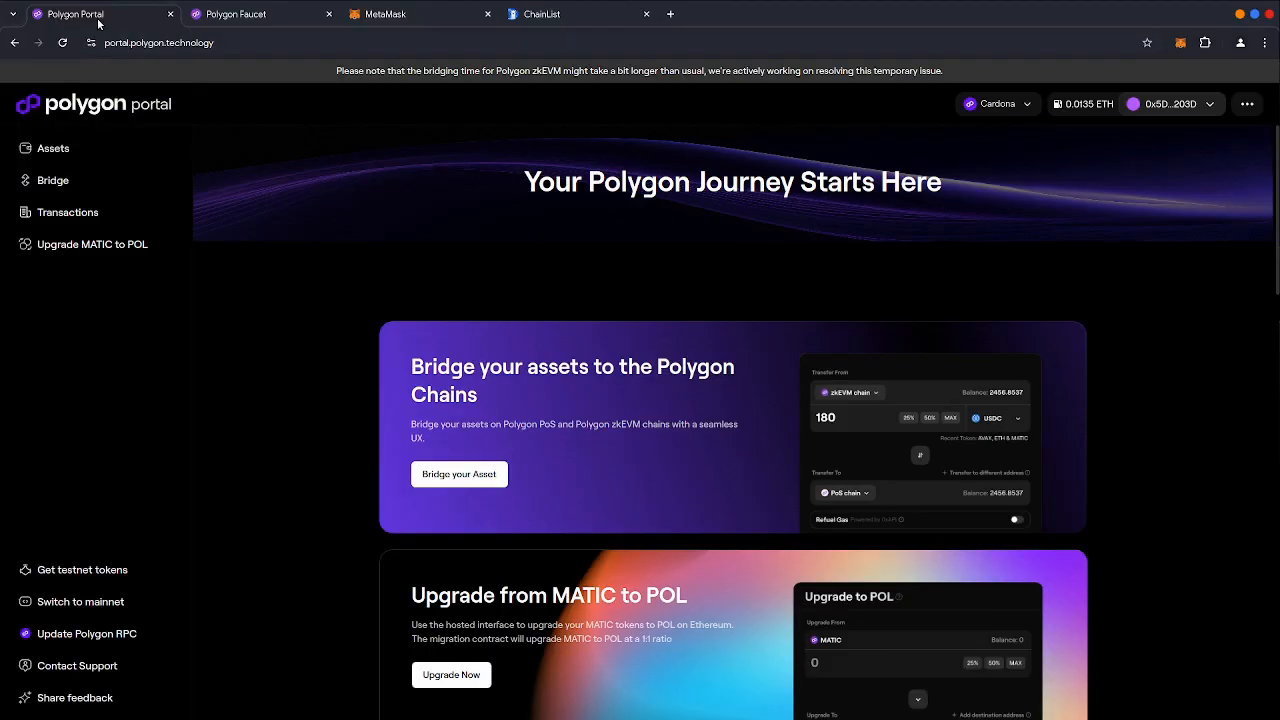
pyautogui.moveTo(60, 180)
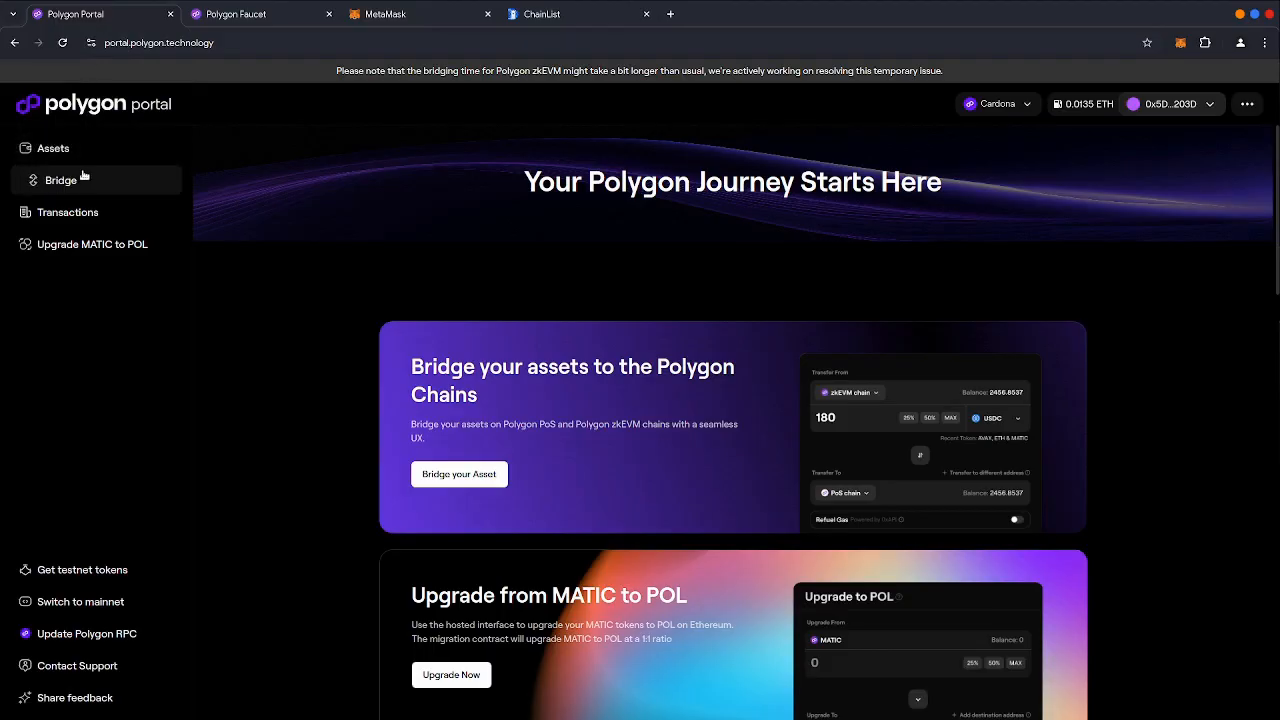
# Bridge 0.02 ETH from Cardona to Sepolia and track the submitted transaction
pyautogui.click(60, 180)
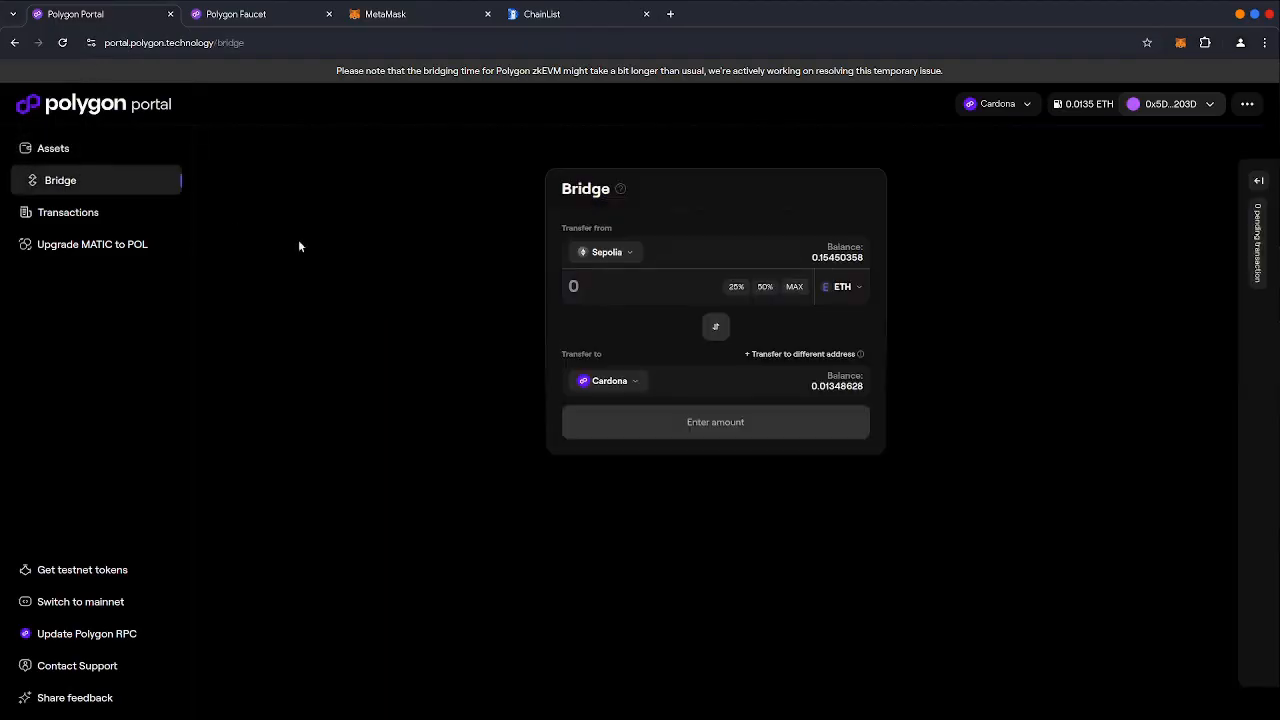
pyautogui.click(716, 326)
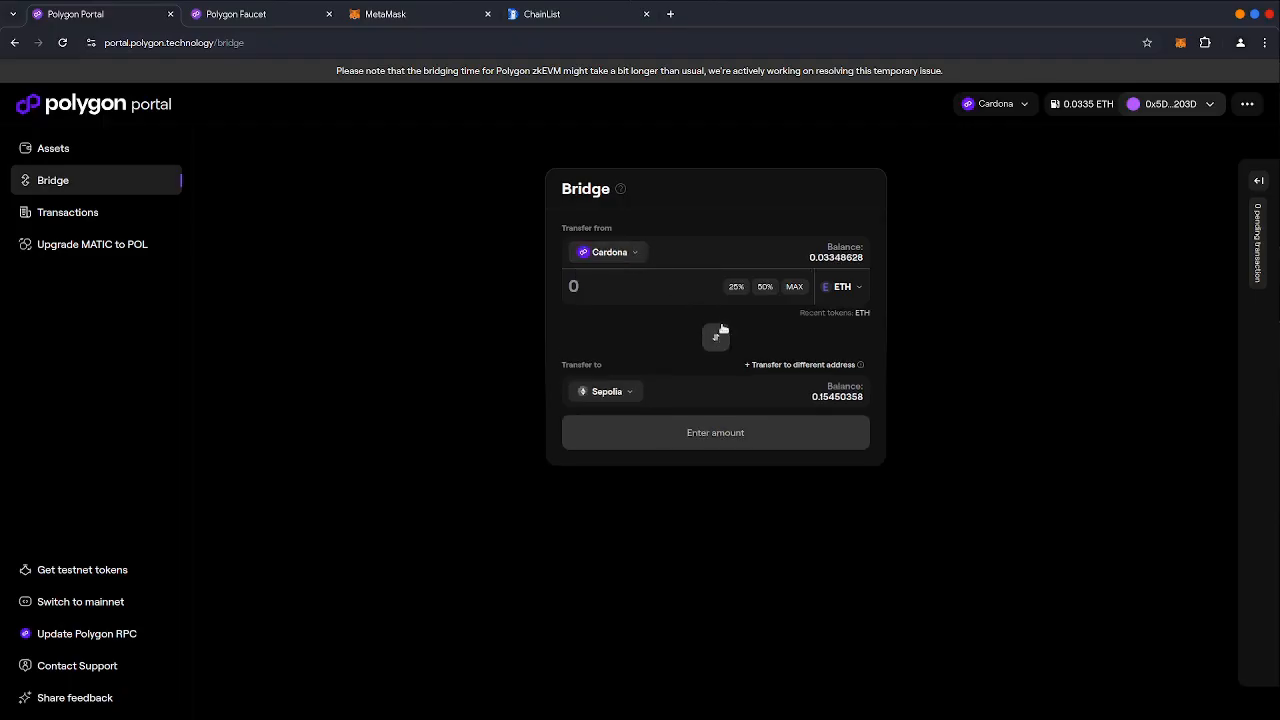
pyautogui.click(600, 288)
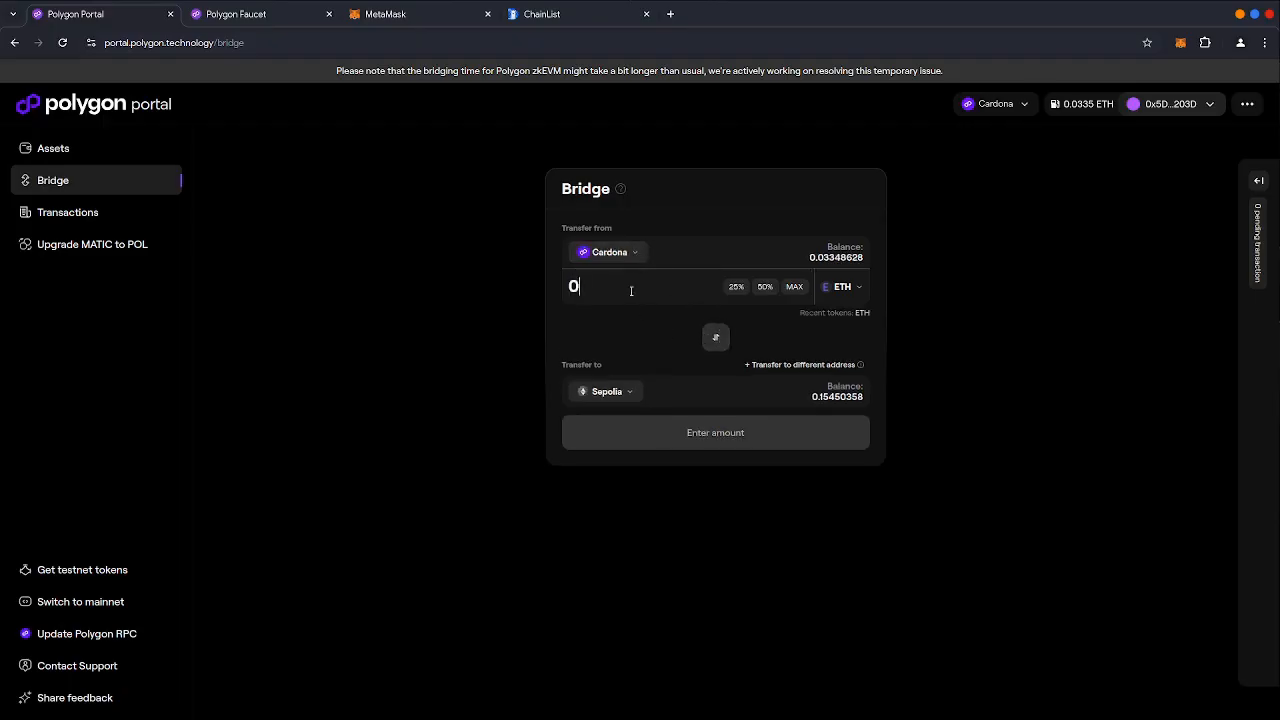
pyautogui.write('.02')
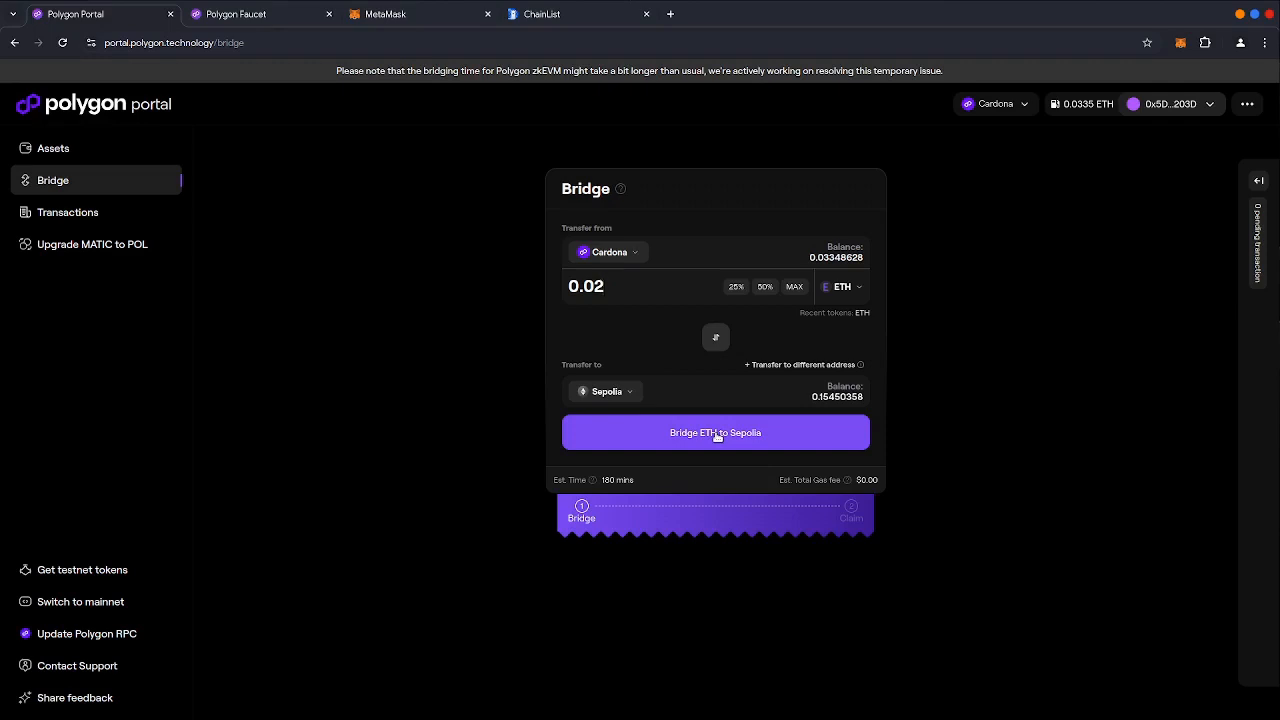
pyautogui.click(716, 432)
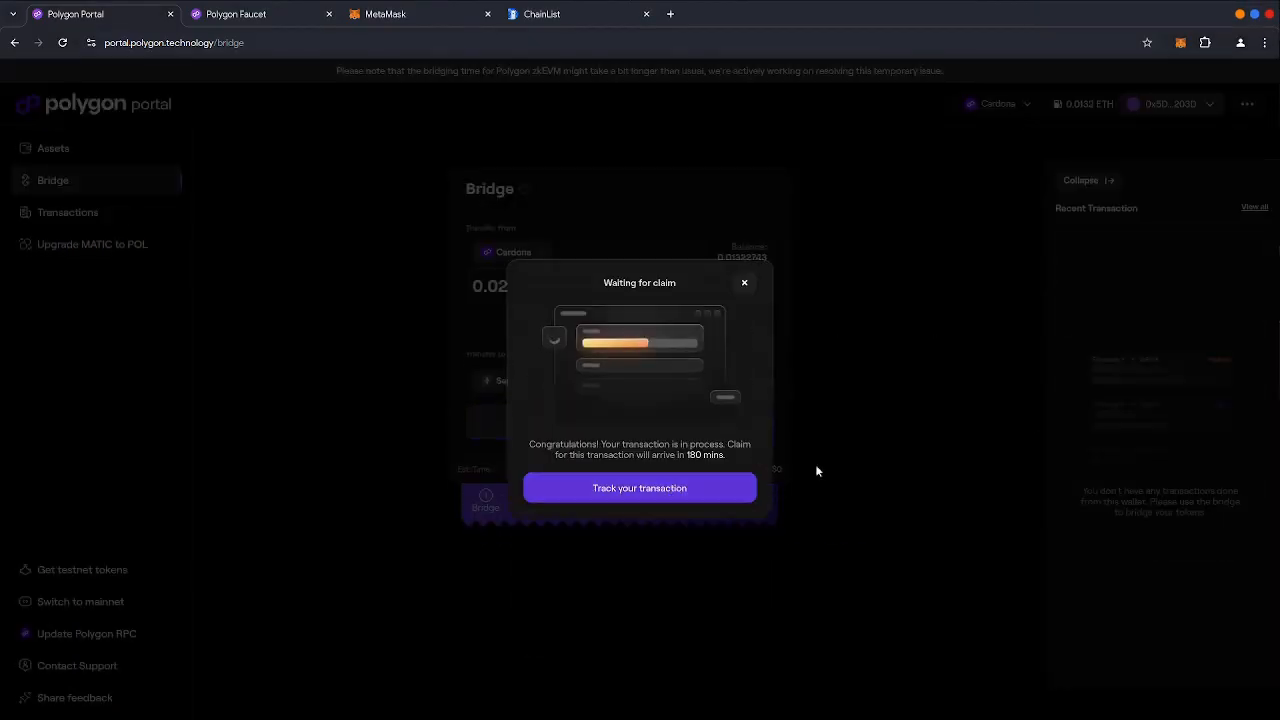
pyautogui.click(640, 488)
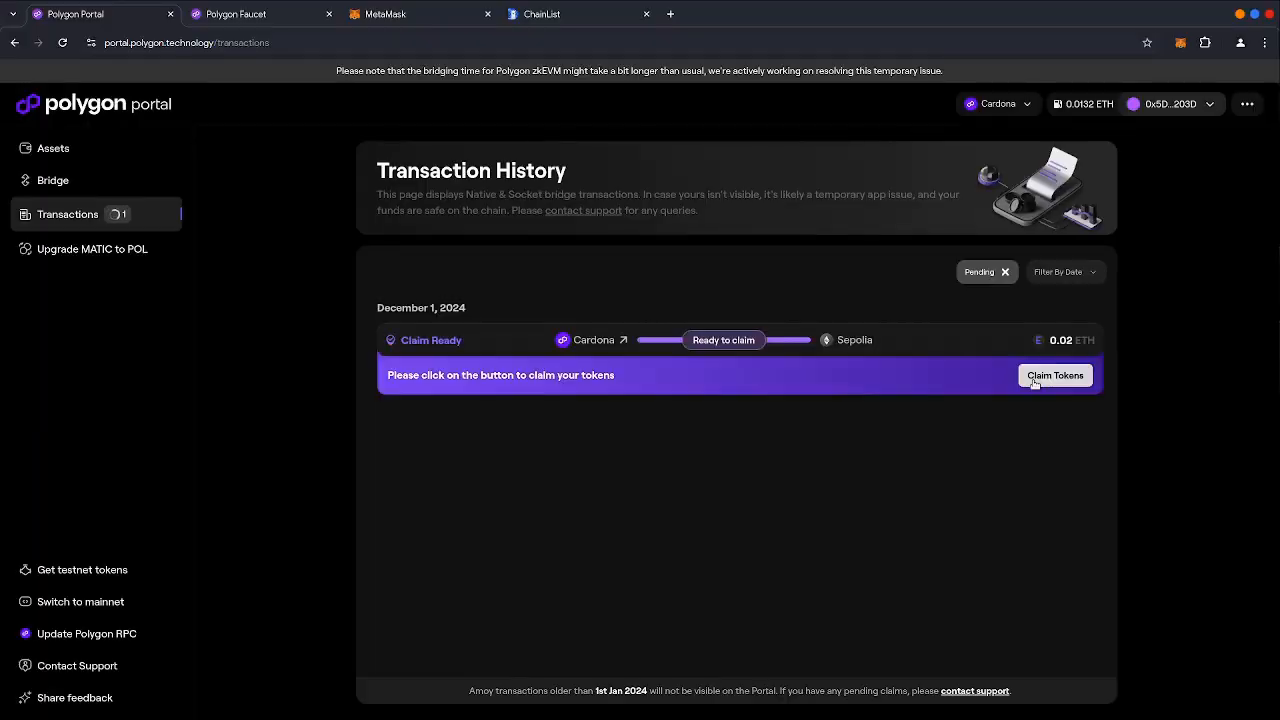
# Claim the bridged 0.02 ETH on Sepolia, approving the MetaMask switch to Sepolia
pyautogui.click(1056, 376)
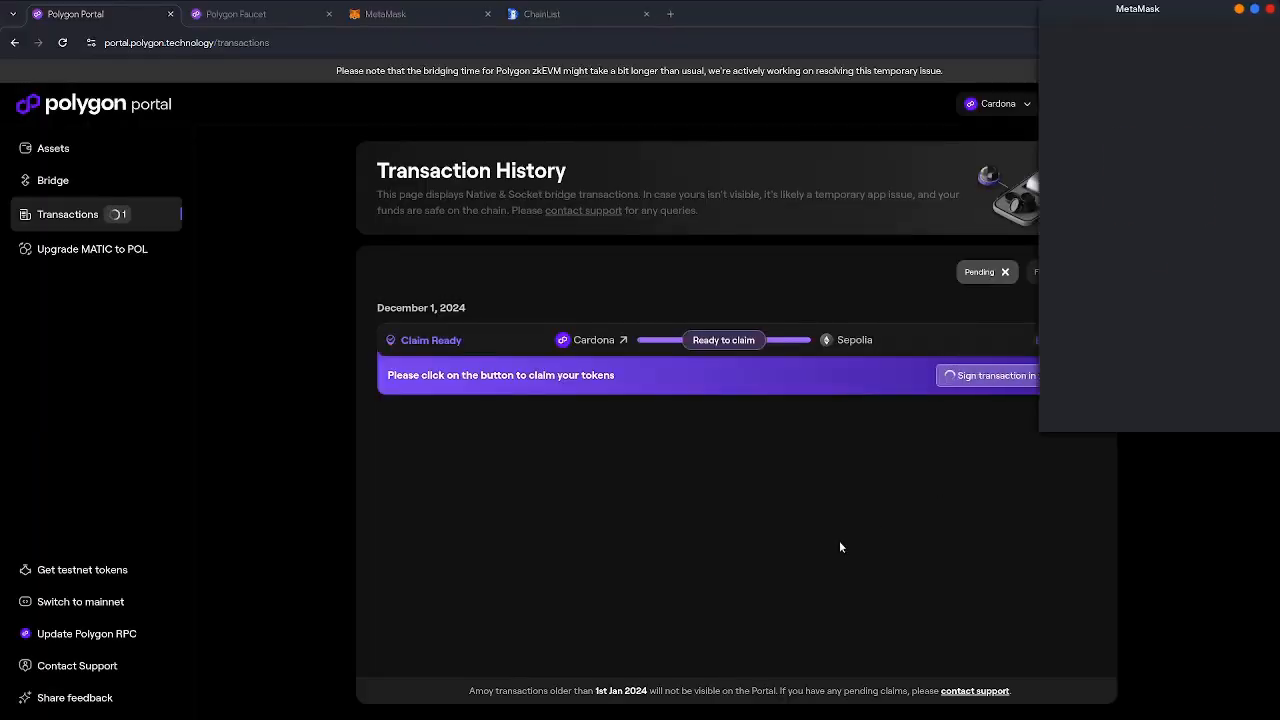
pyautogui.click(988, 376)
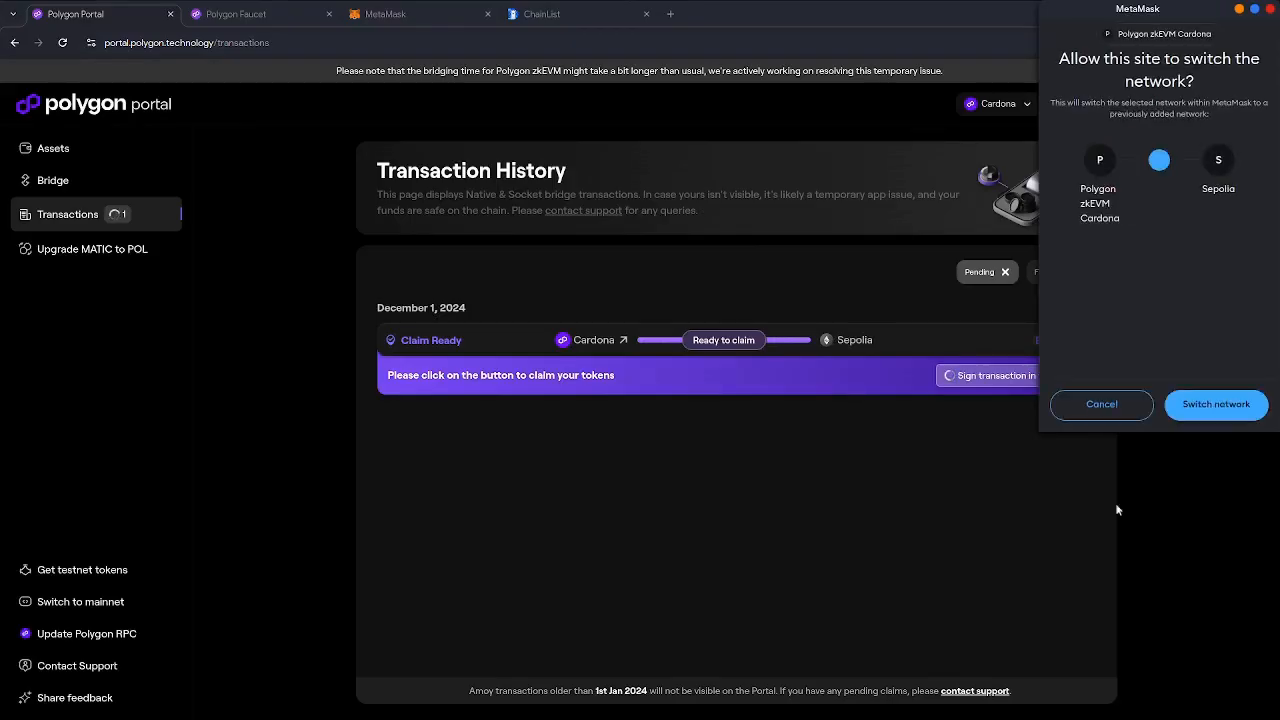
pyautogui.click(1216, 404)
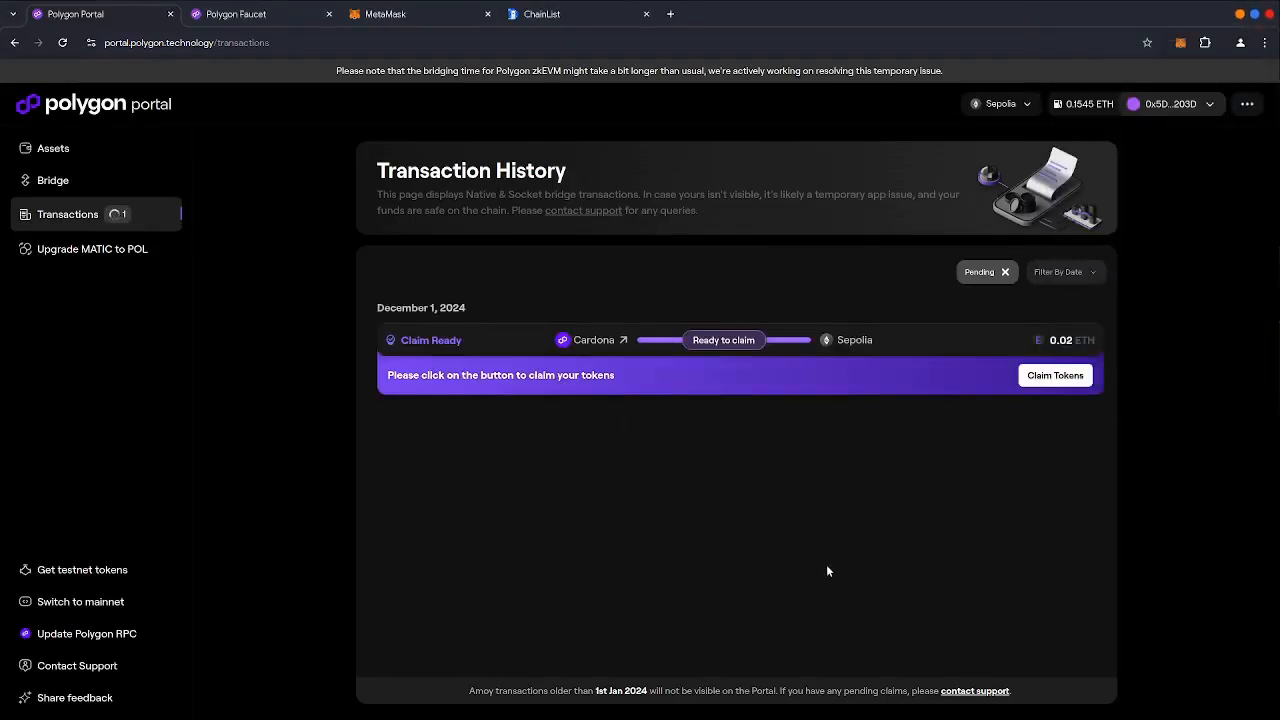
# Check MetaMask activity showing a confirmed Claim Asset and 0.173 SepoliaETH, then return to the bridge site
pyautogui.click(410, 14)
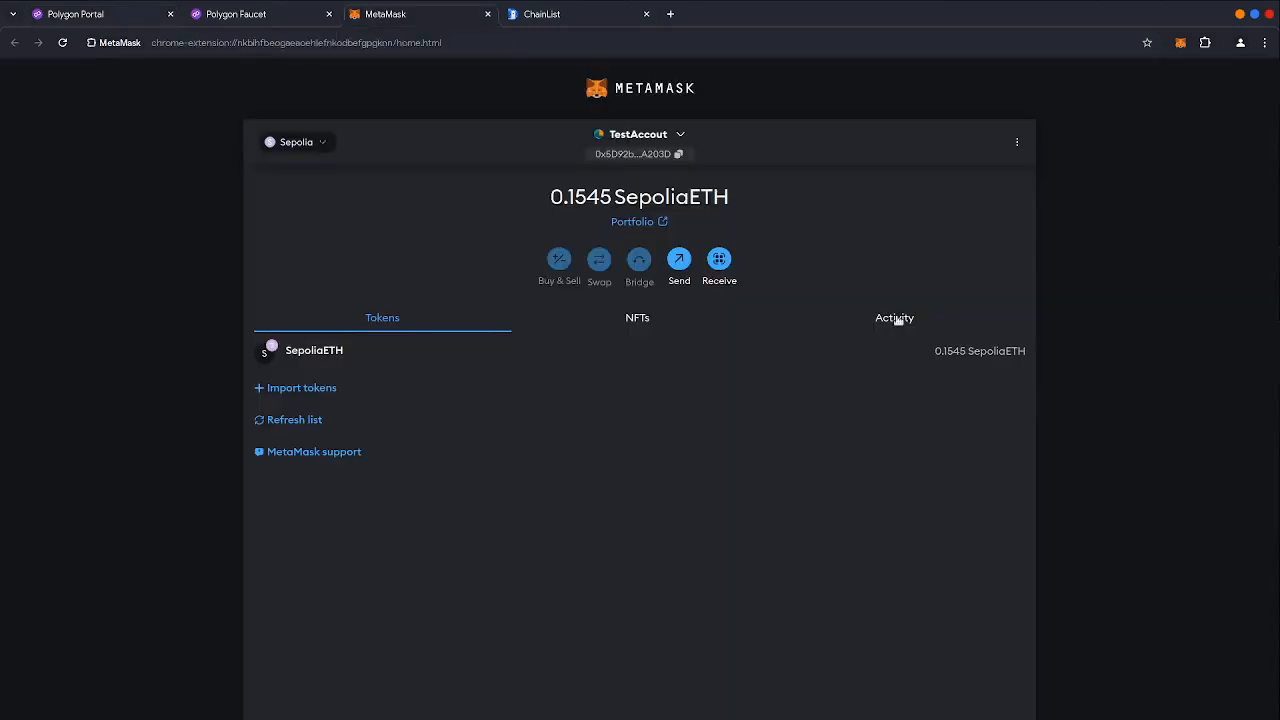
pyautogui.click(892, 316)
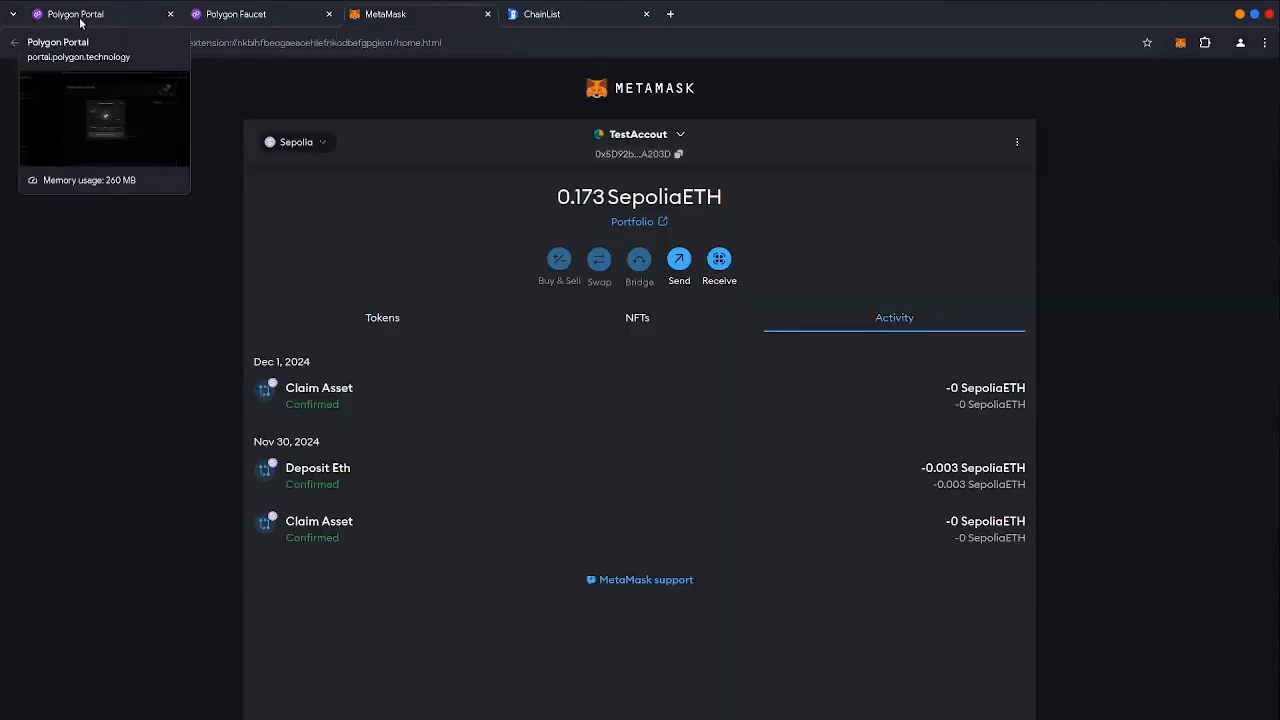
pyautogui.click(100, 14)
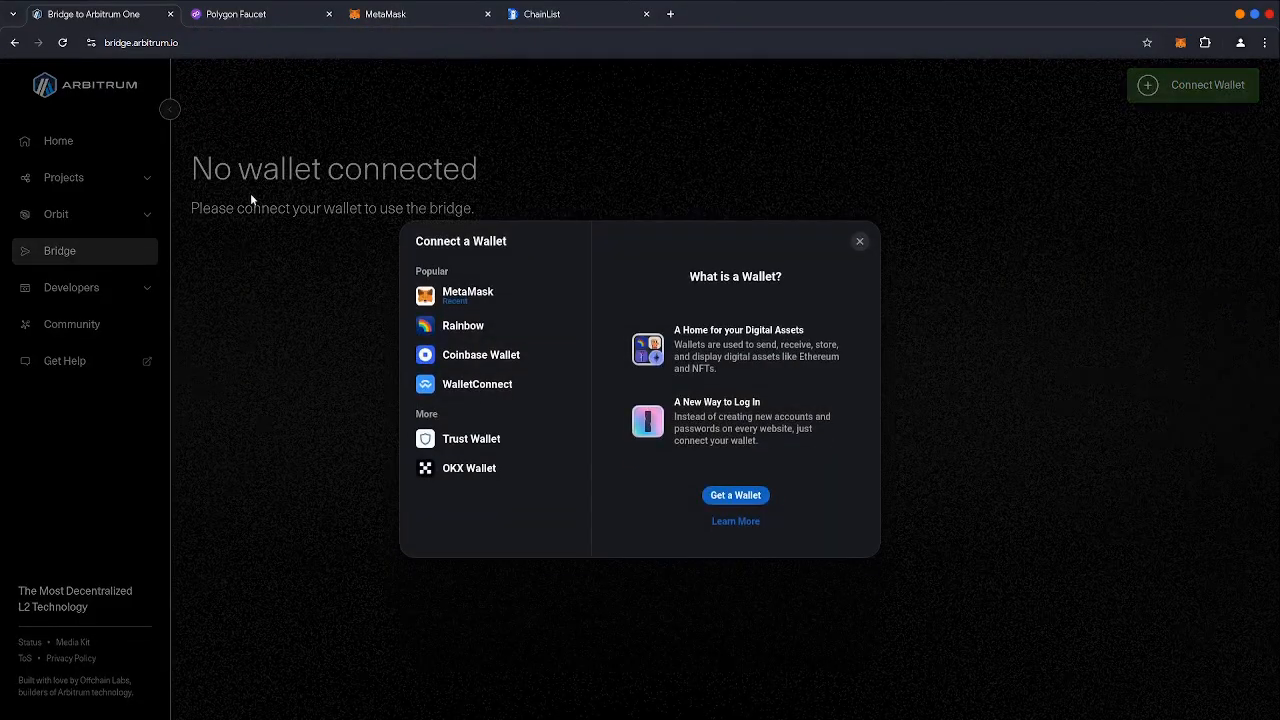
# Connect MetaMask to Arbitrum Bridge and move 0.02 ETH from Sepolia to Arbitrum Sepolia
pyautogui.click(468, 296)
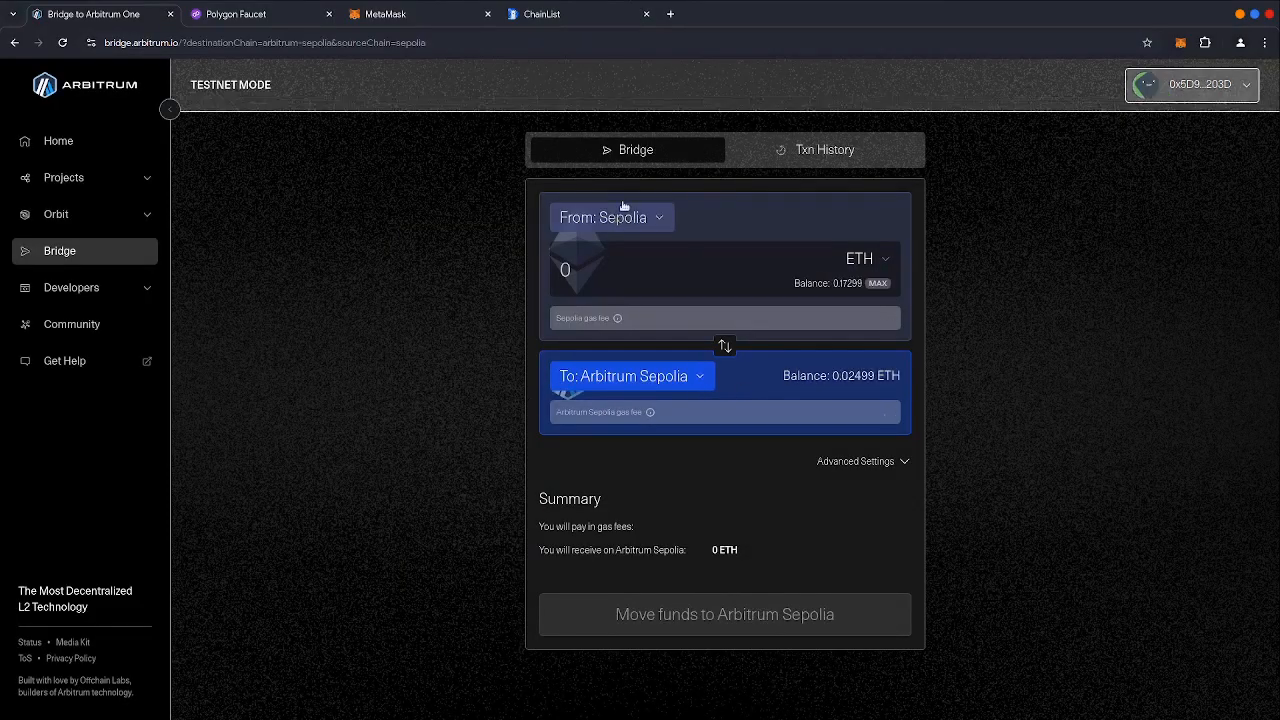
pyautogui.click(610, 216)
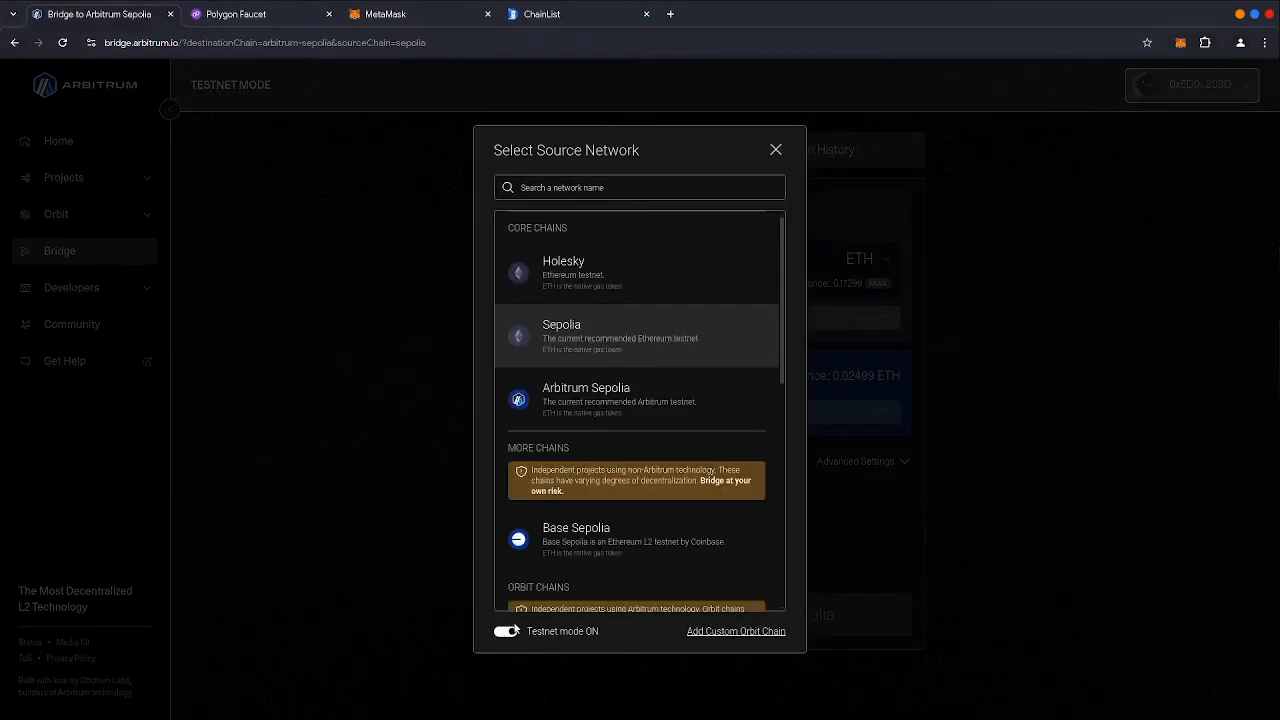
pyautogui.click(560, 336)
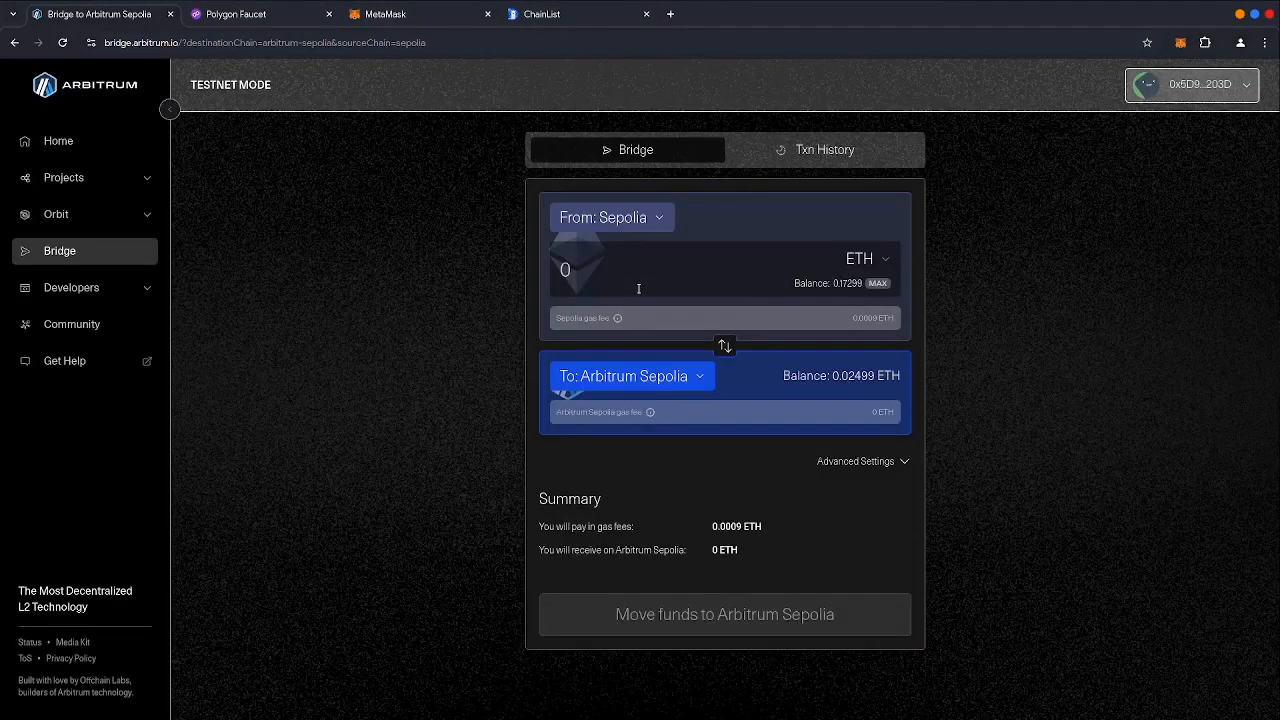
pyautogui.write('0.02')
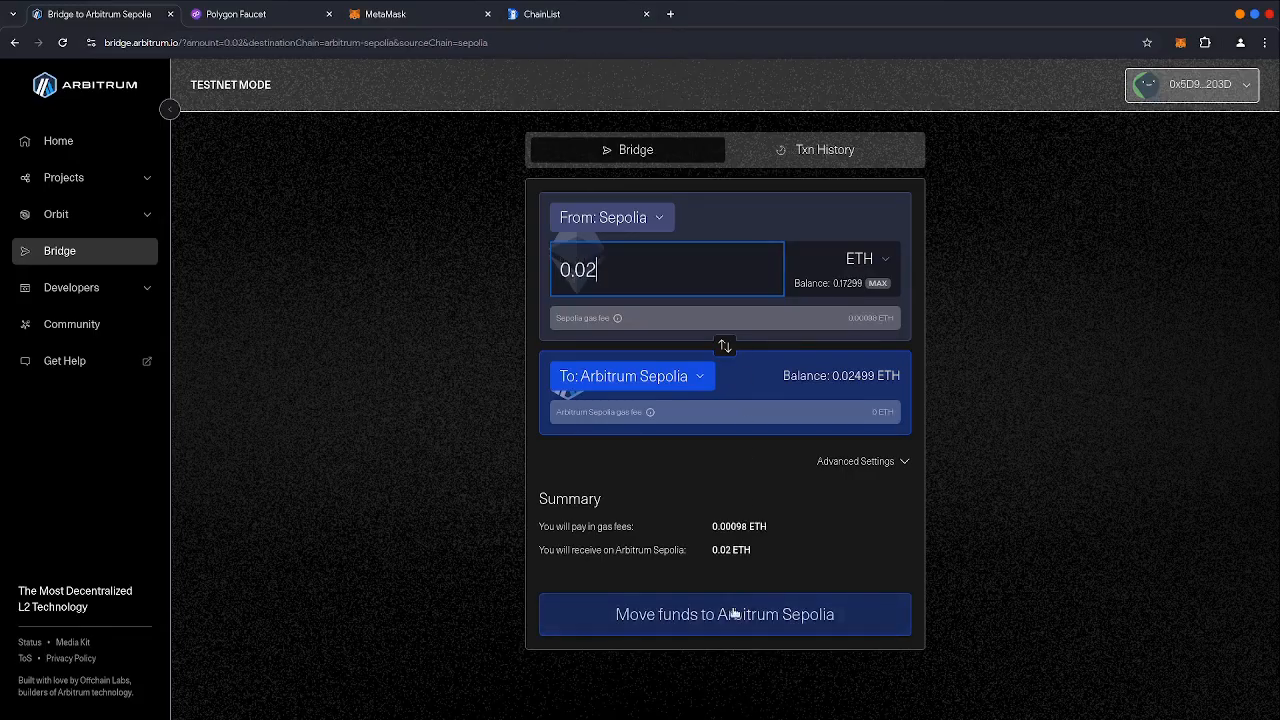
pyautogui.click(724, 614)
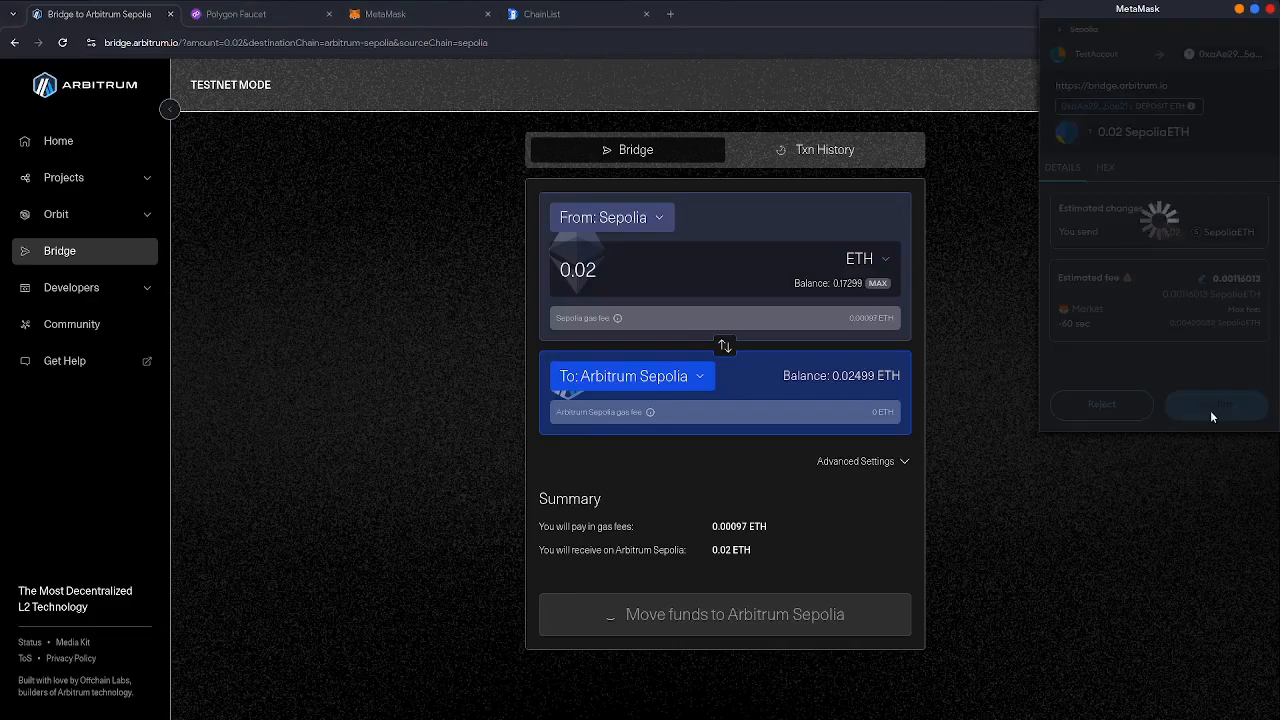
# Confirm the transfer in MetaMask and verify 0.045 ETH on Arbitrum Sepolia
pyautogui.click(1216, 404)
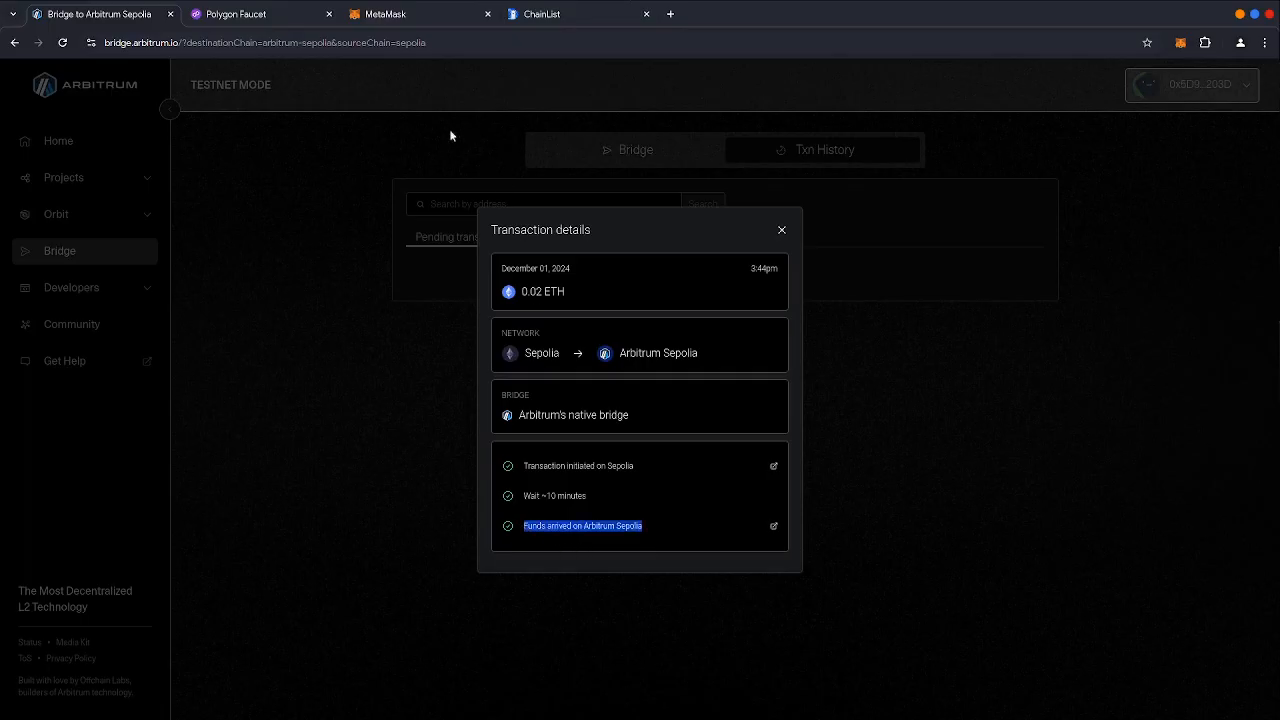
pyautogui.click(400, 14)
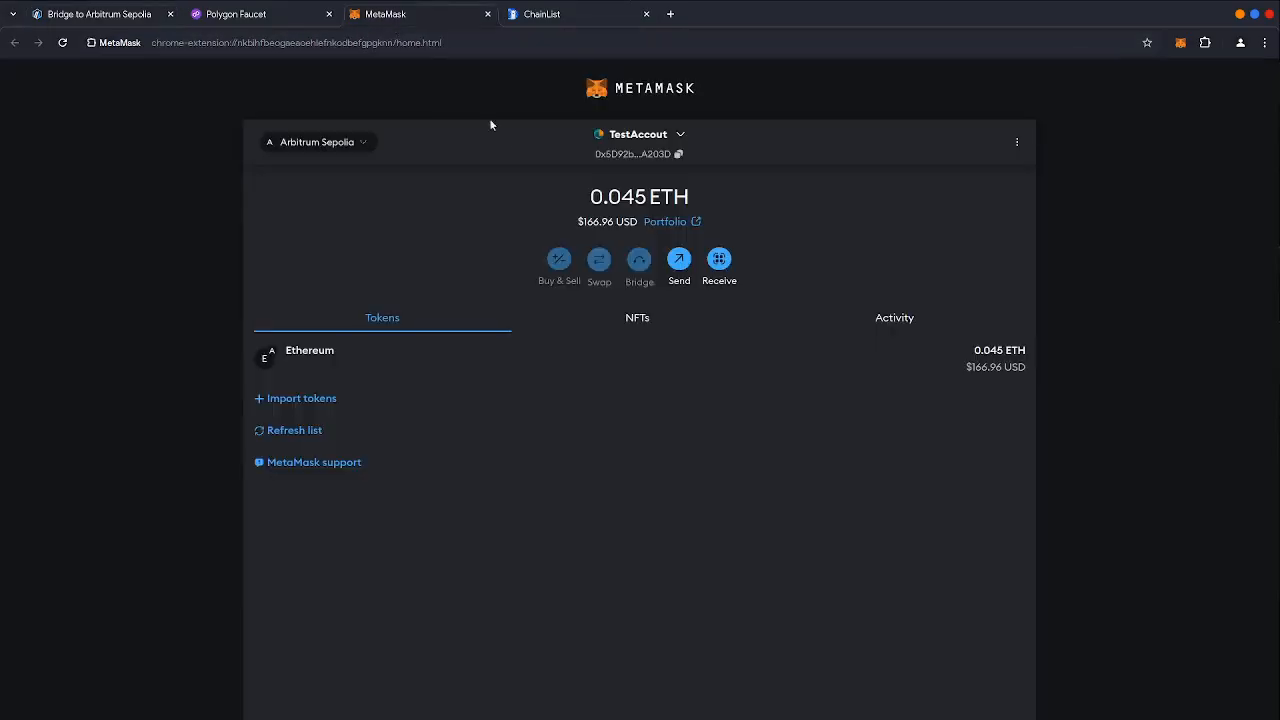